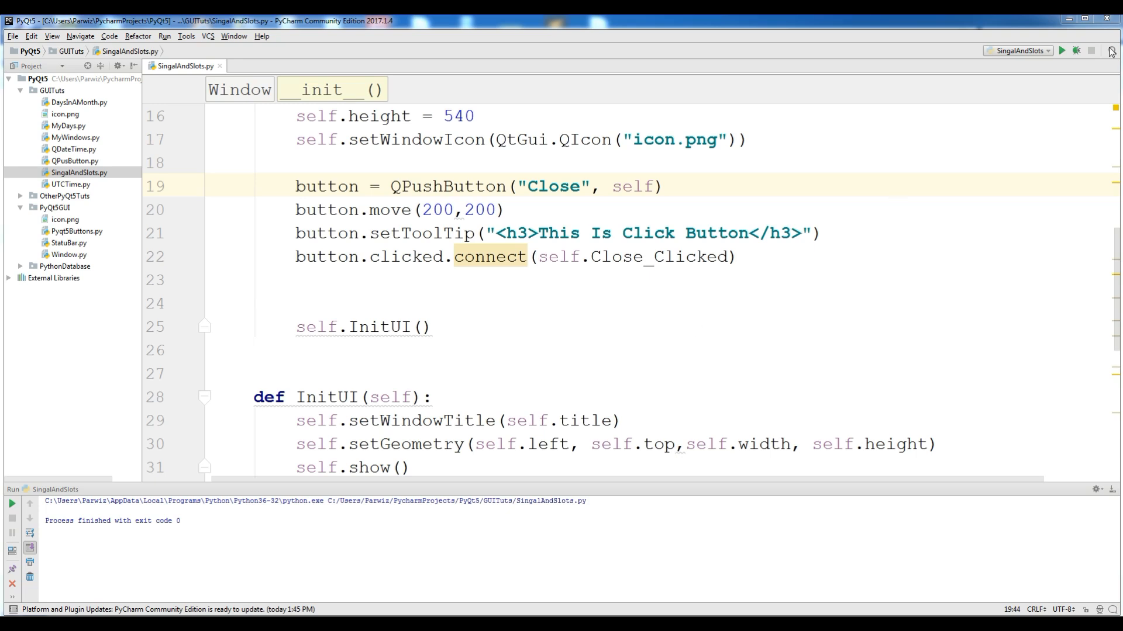
- Run the PyQt5 window repeatedly, quitting it through its Close button
{"action": "left_click", "coordinate": [1063, 51]}
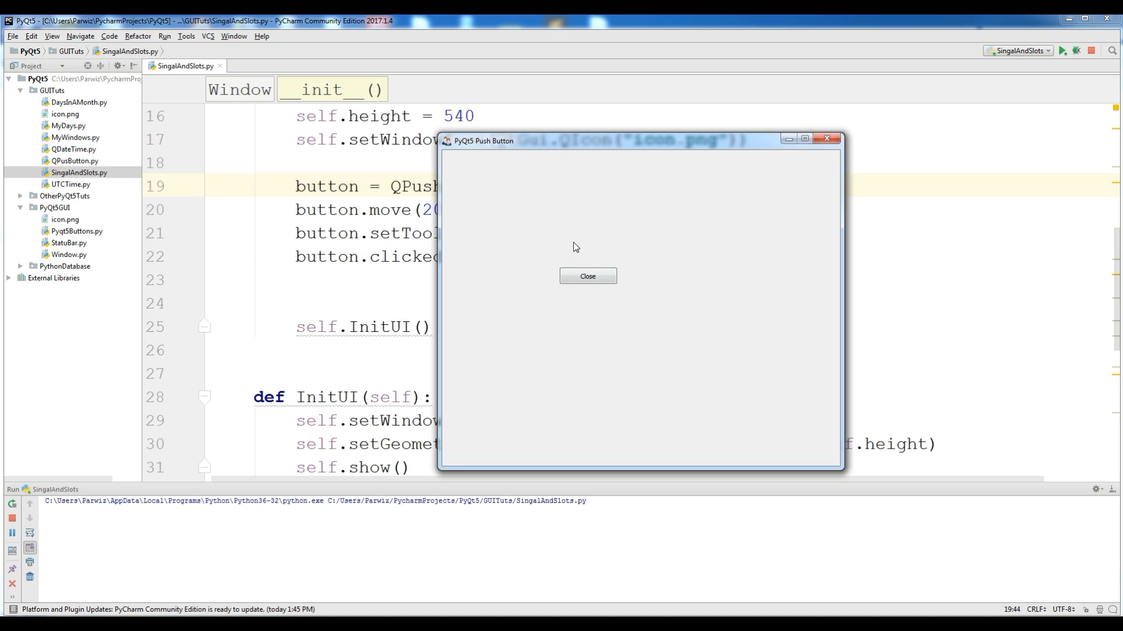
{"action": "mouse_move", "coordinate": [514, 302]}
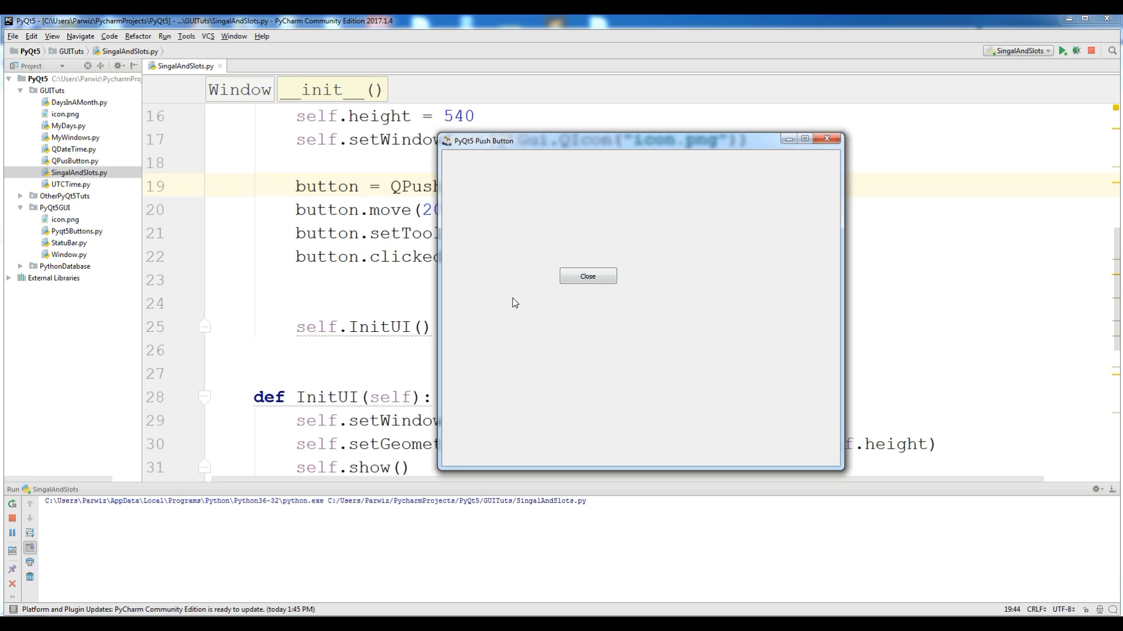
{"action": "mouse_move", "coordinate": [675, 284]}
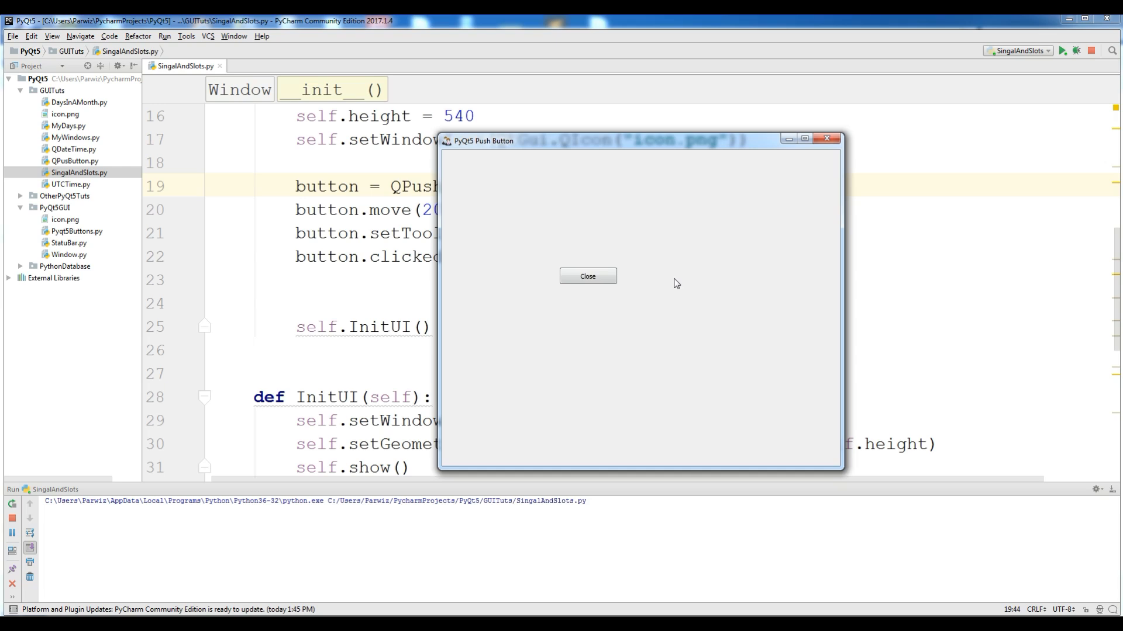
{"action": "left_click", "coordinate": [588, 276]}
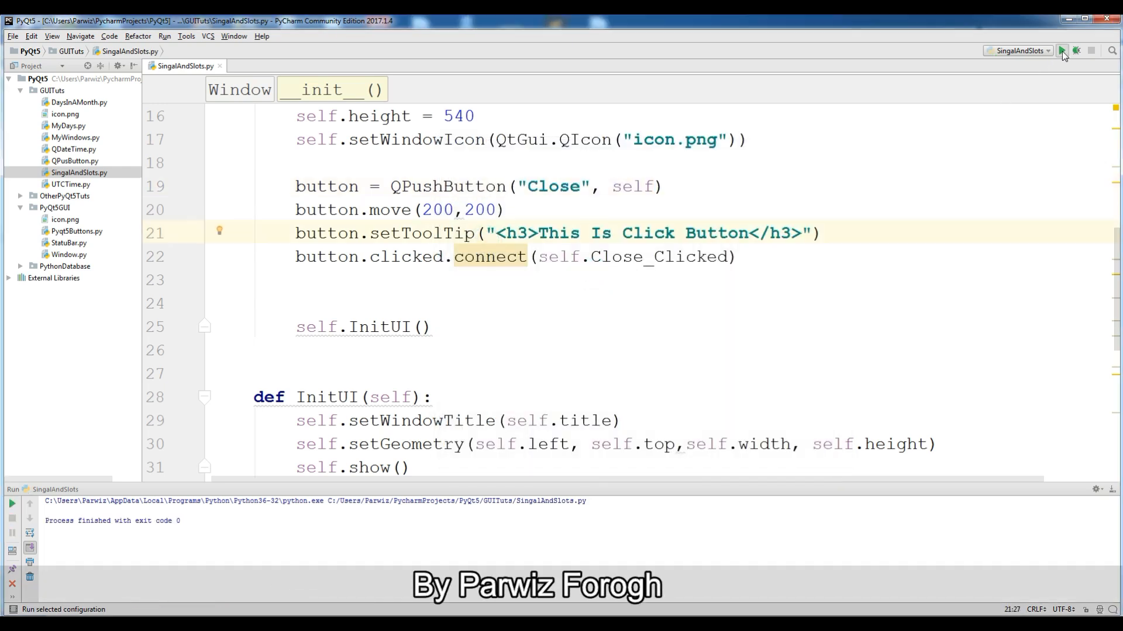
{"action": "left_click", "coordinate": [1064, 50]}
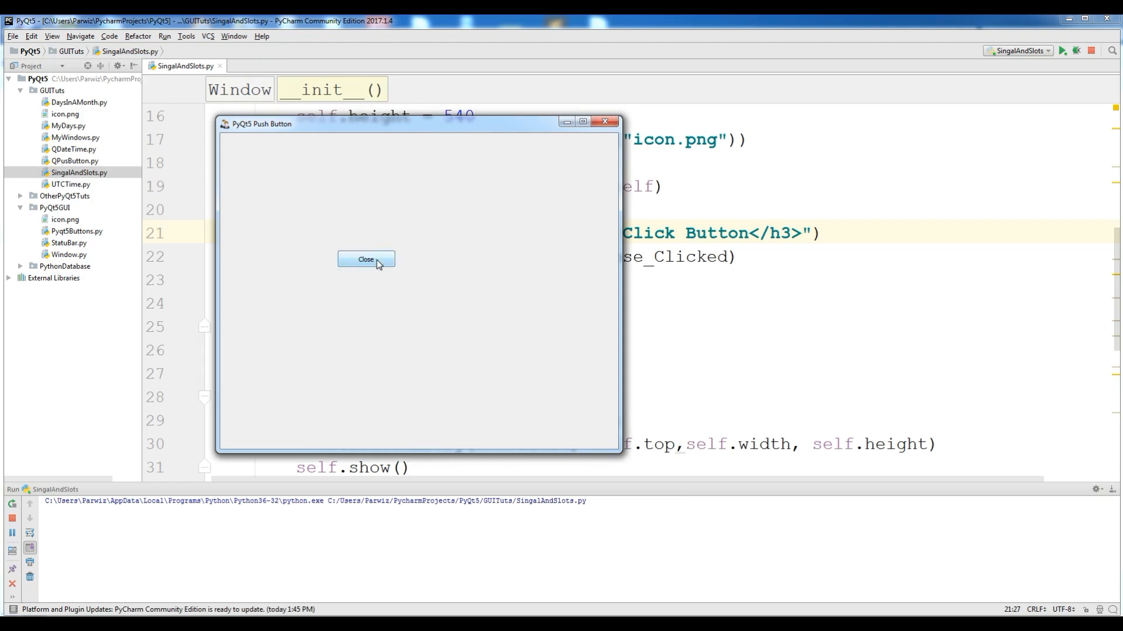
{"action": "left_click", "coordinate": [366, 259]}
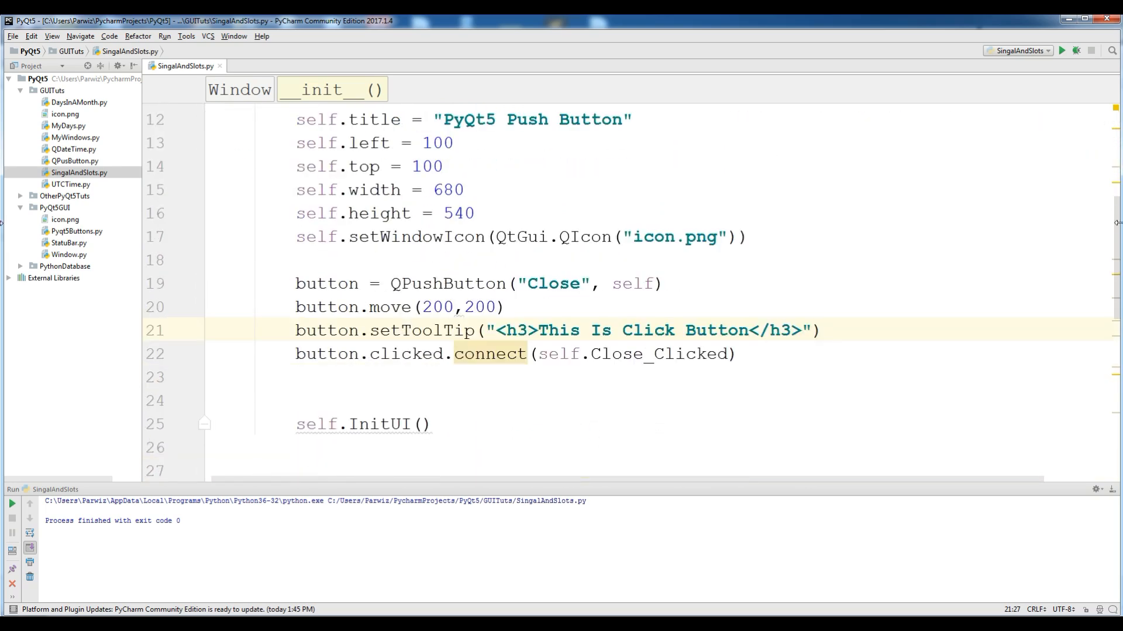
{"action": "scroll", "scroll_direction": "down", "scroll_amount": 3}
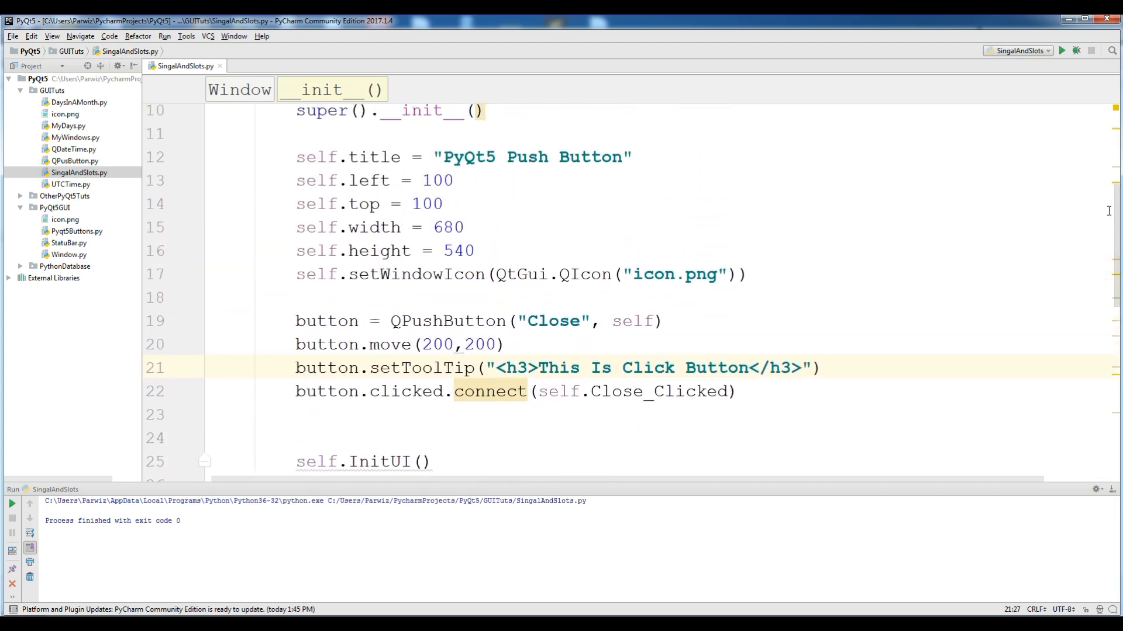
{"action": "mouse_move", "coordinate": [1118, 249]}
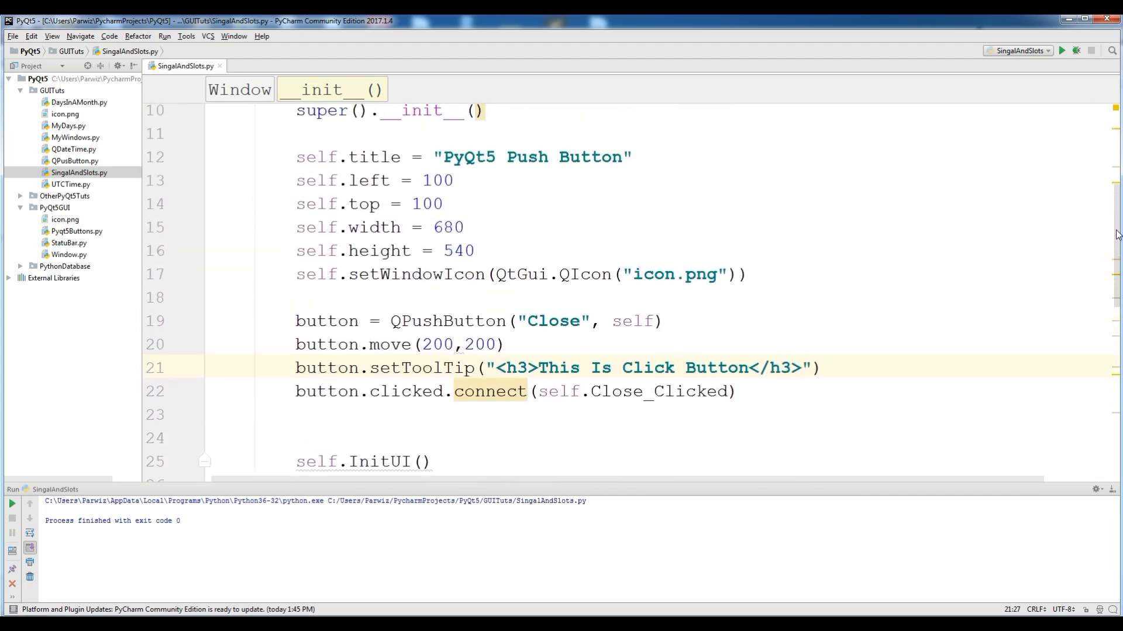
{"action": "left_click", "coordinate": [1063, 52]}
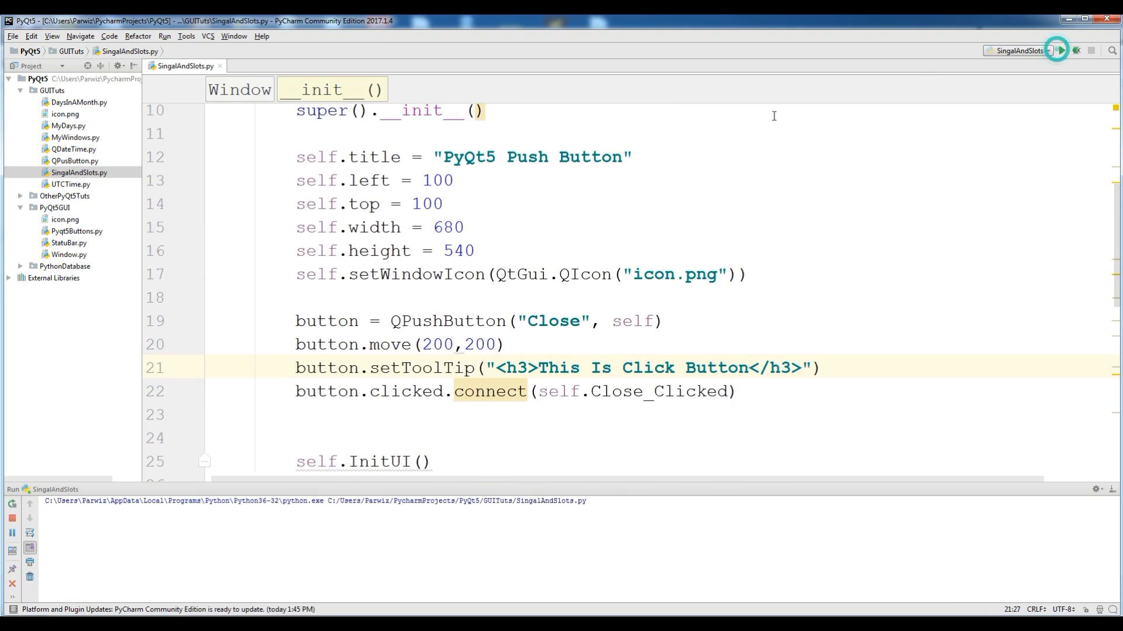
{"action": "left_click", "coordinate": [1062, 50]}
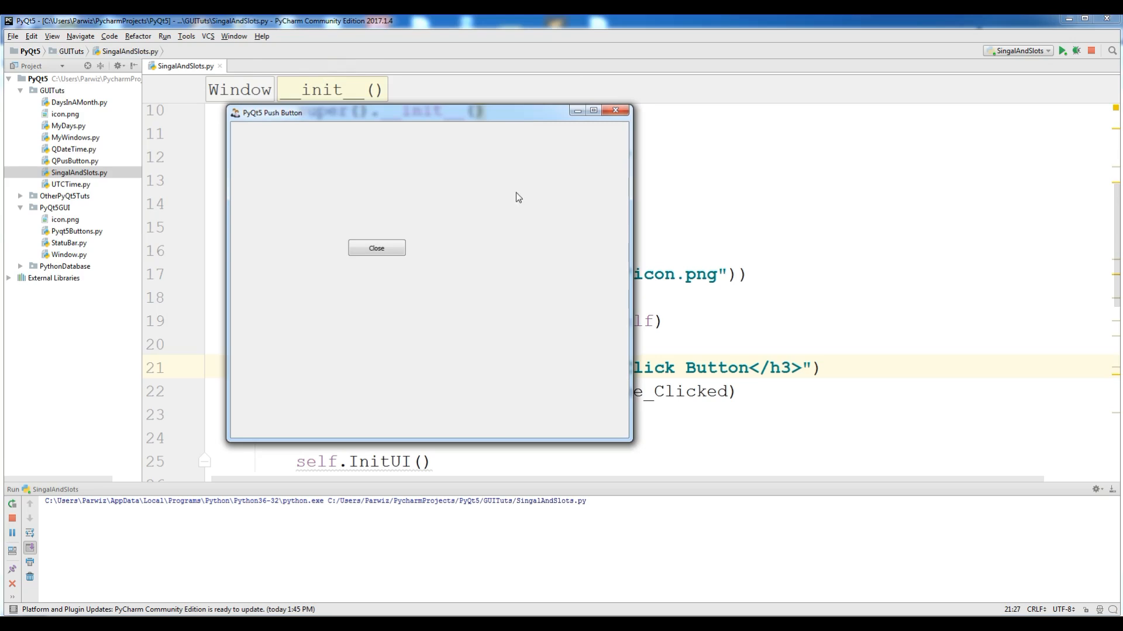
{"action": "mouse_move", "coordinate": [500, 200]}
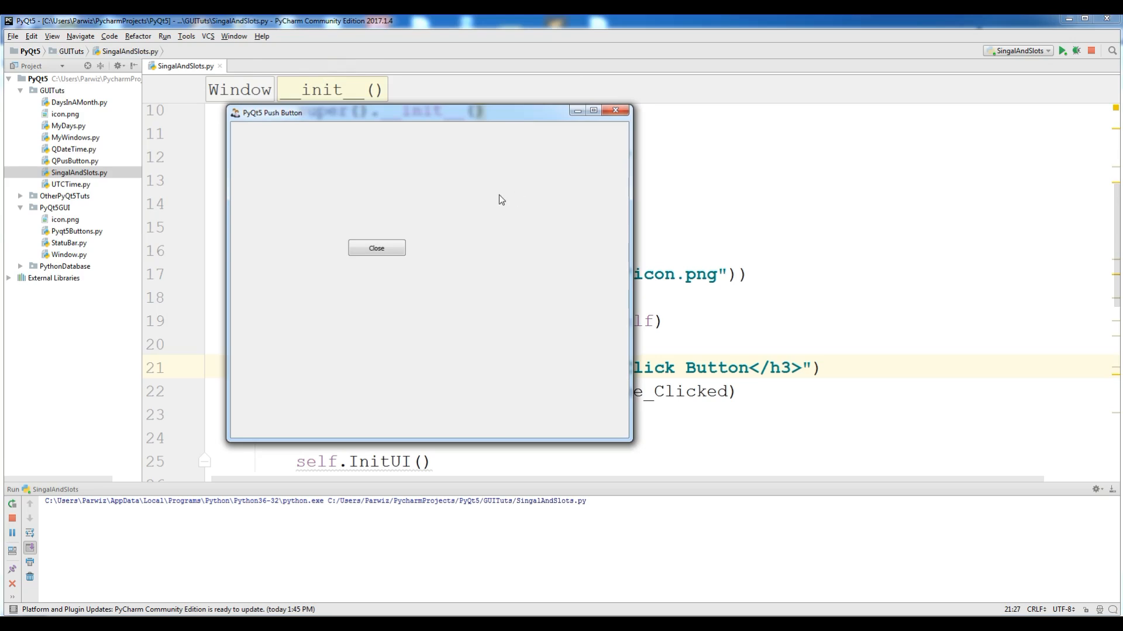
{"action": "mouse_move", "coordinate": [507, 345]}
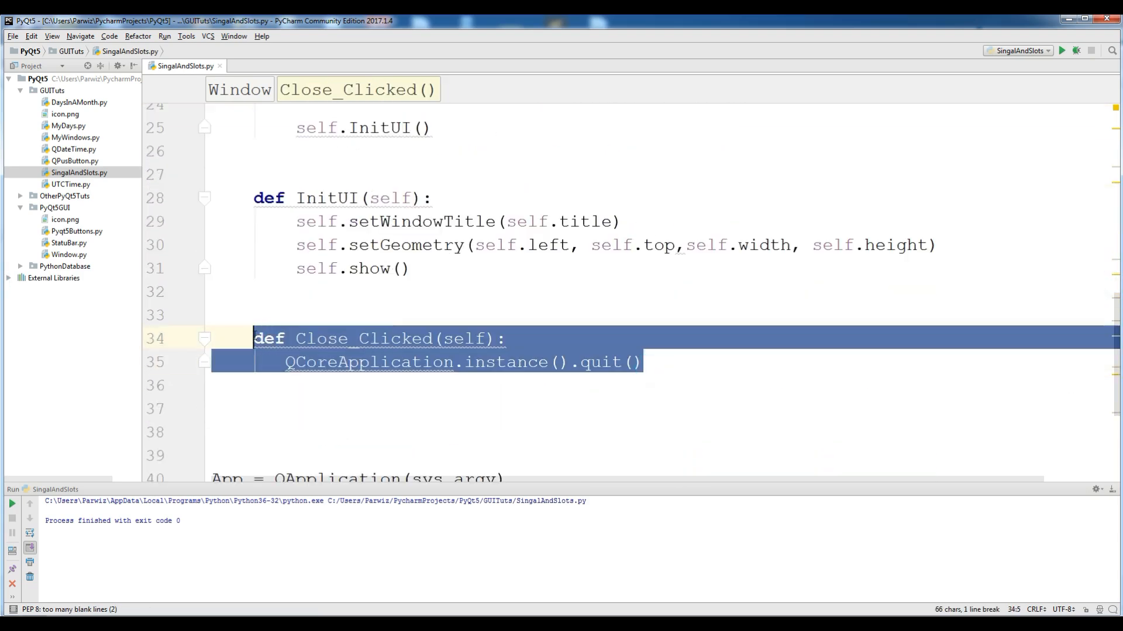
- Delete the Close_Clicked method and click the Close button twice to test it
{"action": "key", "text": "Delete"}
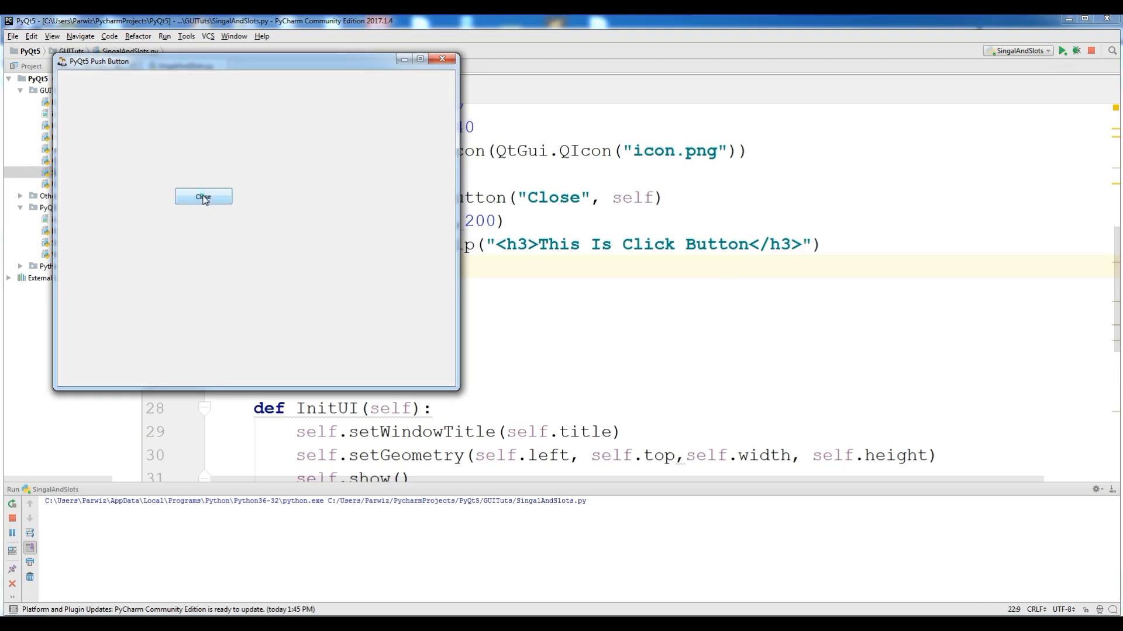
{"action": "left_click", "coordinate": [204, 197]}
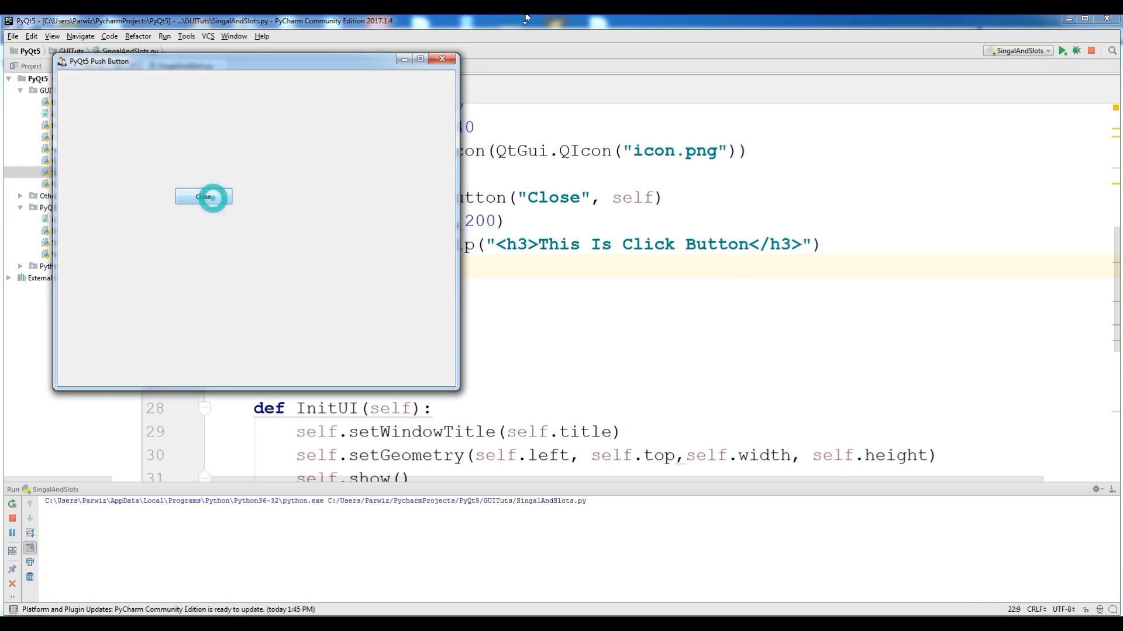
{"action": "left_click", "coordinate": [203, 196]}
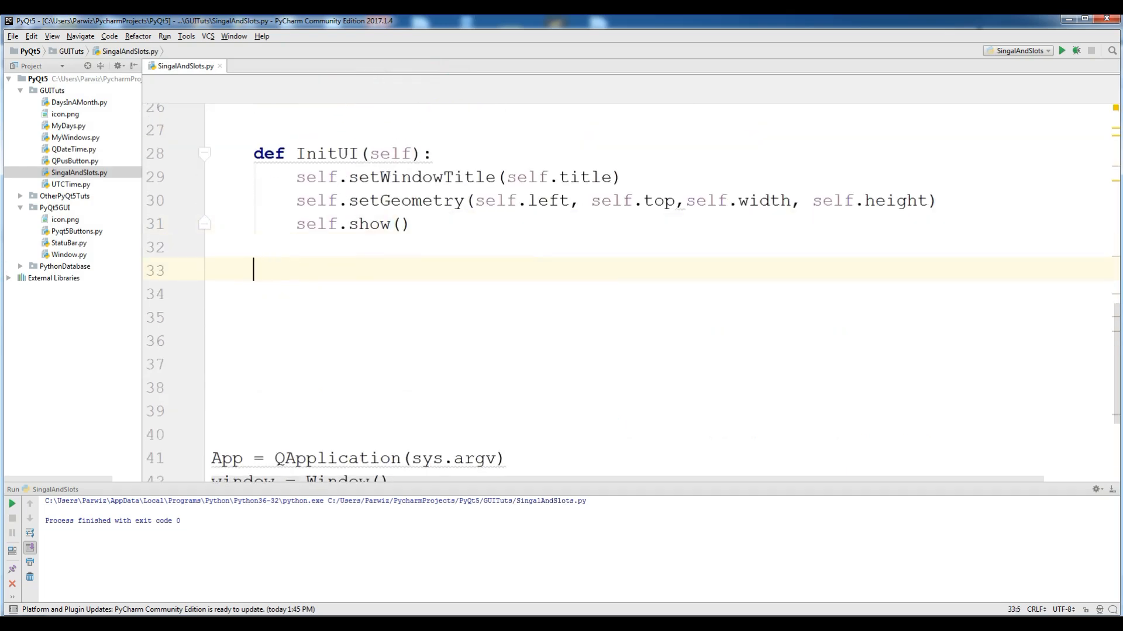
- Type def CloseApp(self): with reply = QMessageBox and check the QMessageBox import
{"action": "type", "text": "def"}
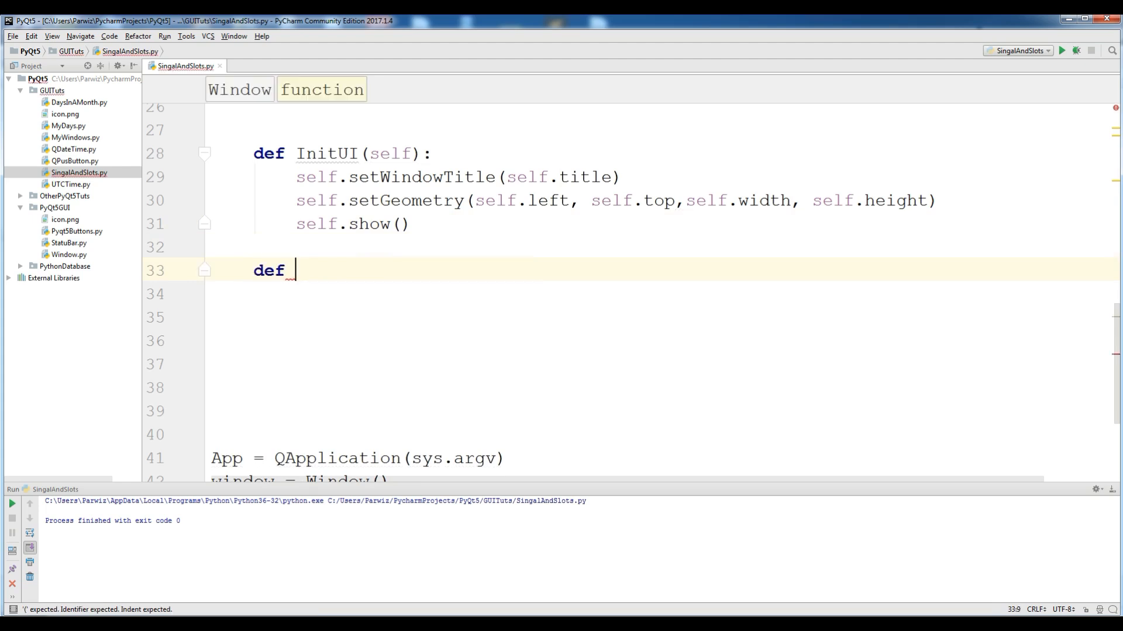
{"action": "type", "text": "CloseA"}
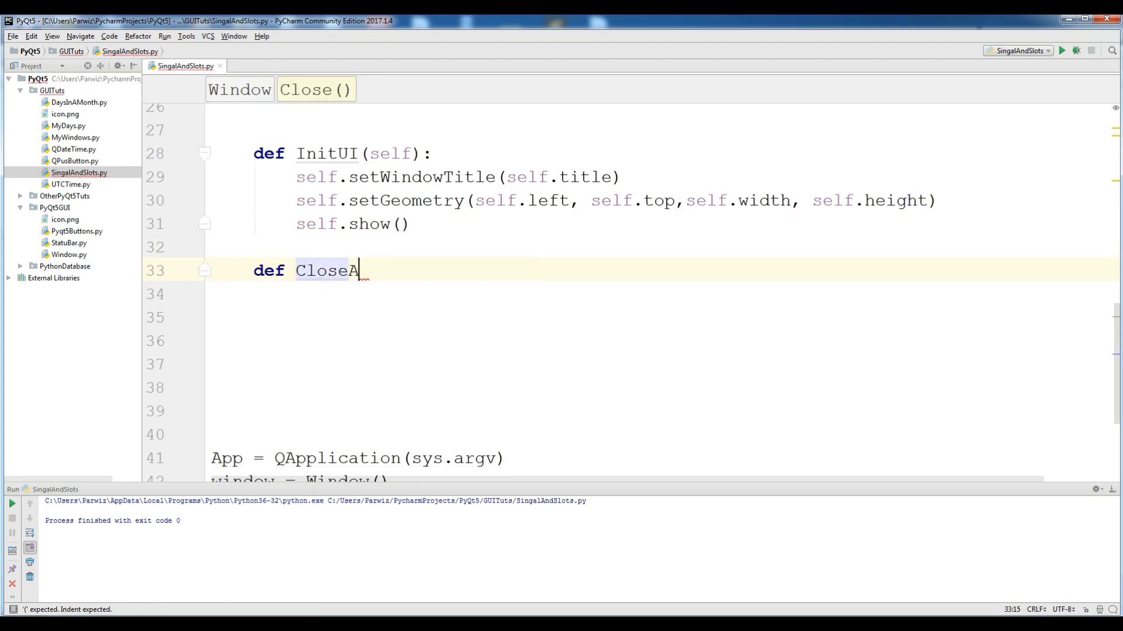
{"action": "type", "text": "pp(self):"}
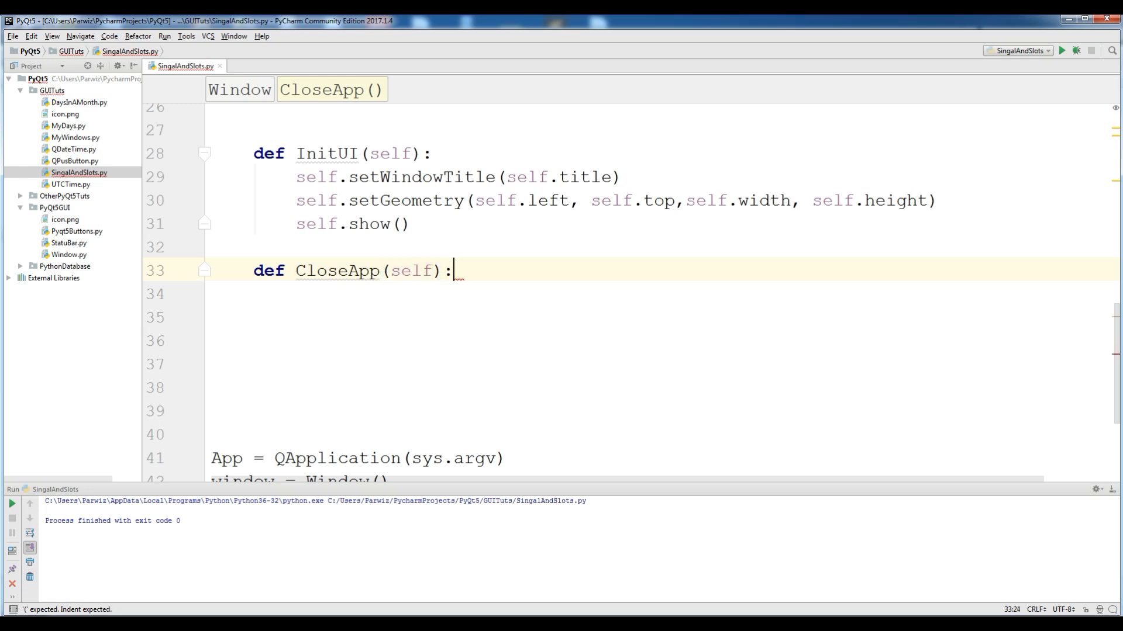
{"action": "type", "text": "reply ="}
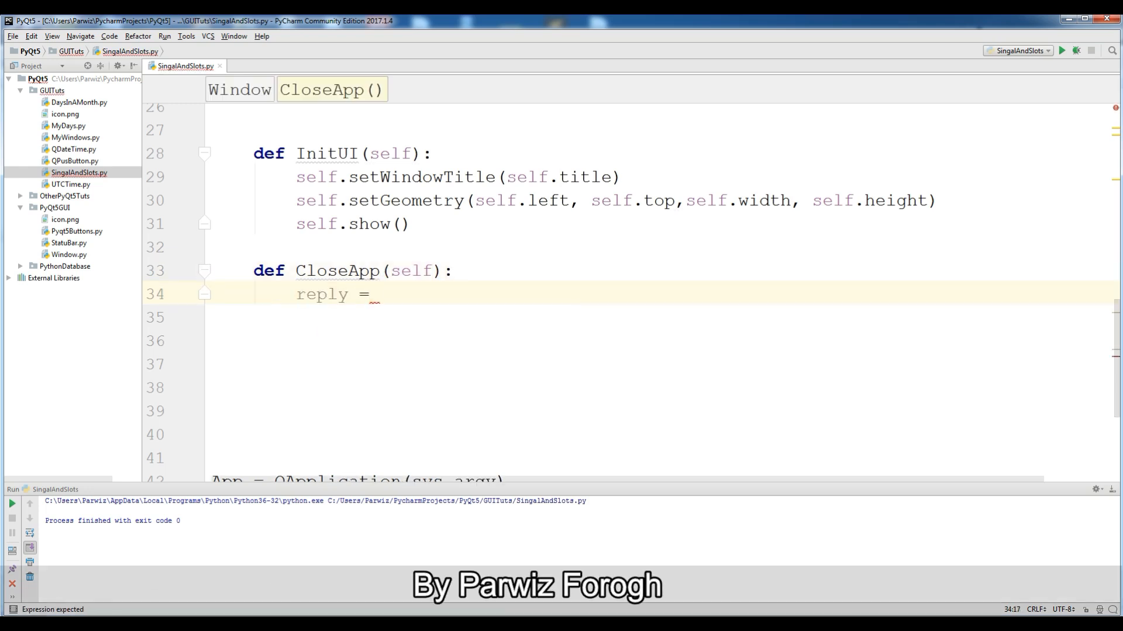
{"action": "type", "text": "QMessageBox"}
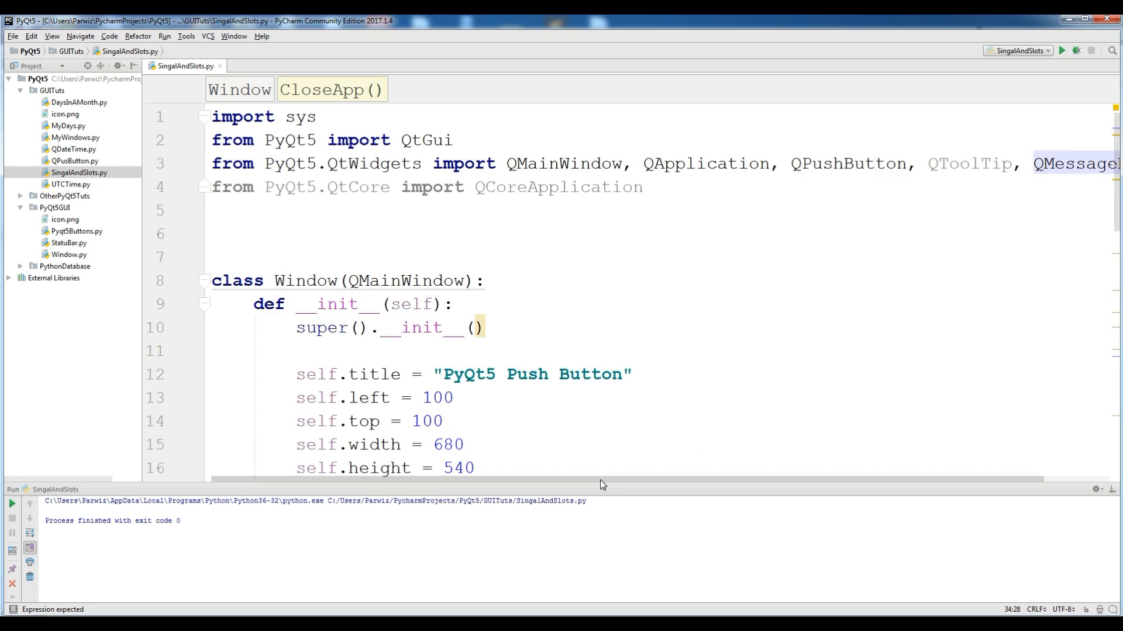
{"action": "scroll", "scroll_direction": "right", "scroll_amount": 3}
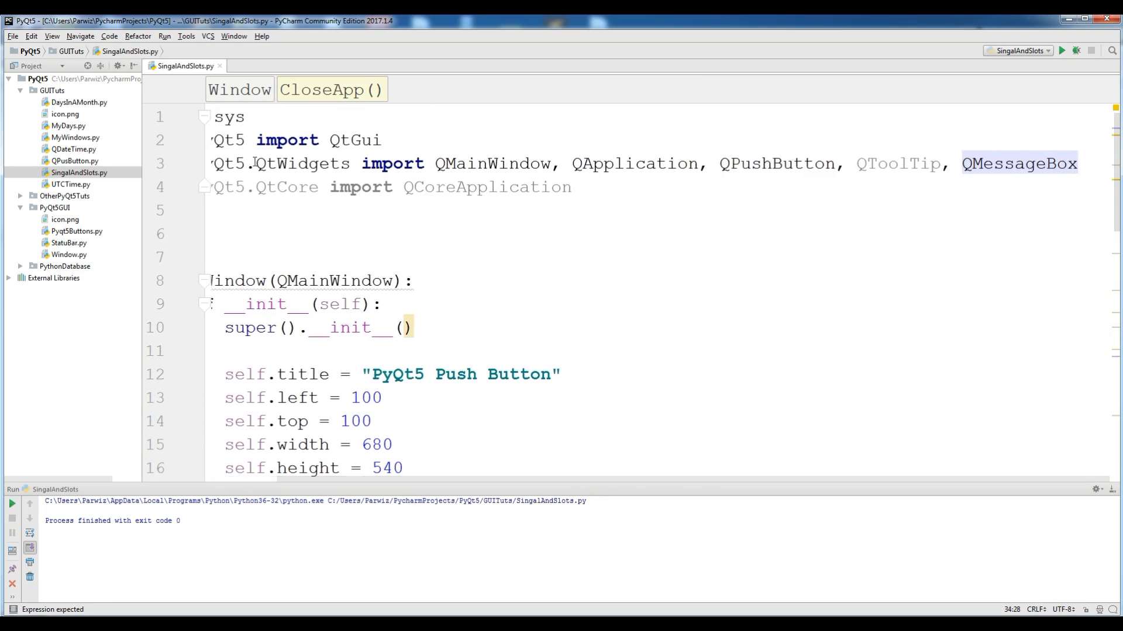
{"action": "mouse_move", "coordinate": [408, 186]}
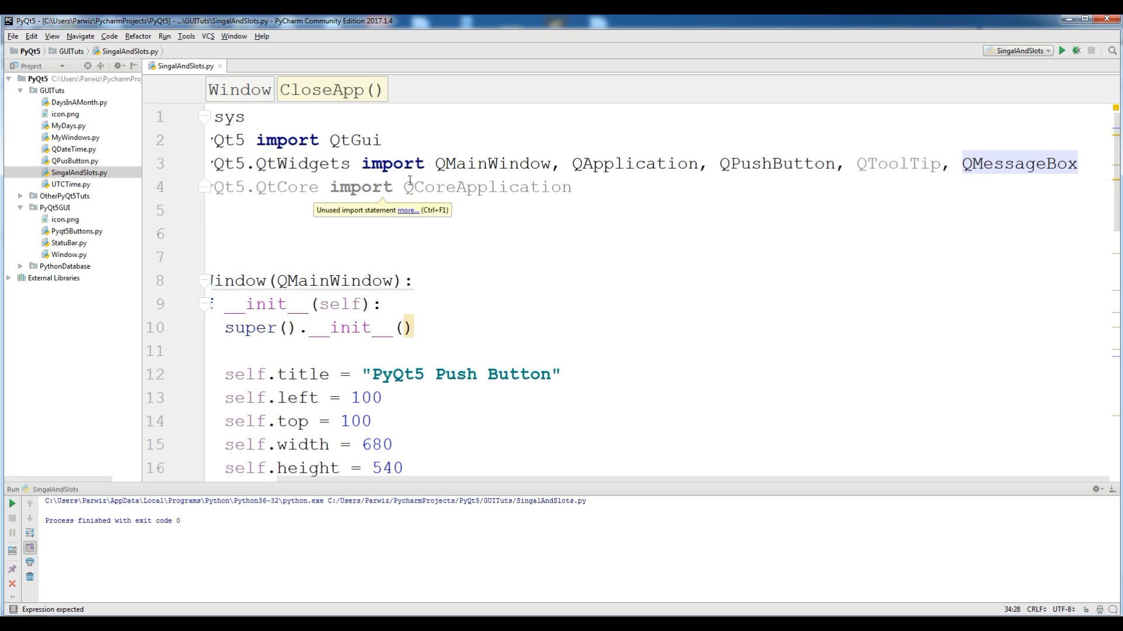
{"action": "mouse_move", "coordinate": [1119, 192]}
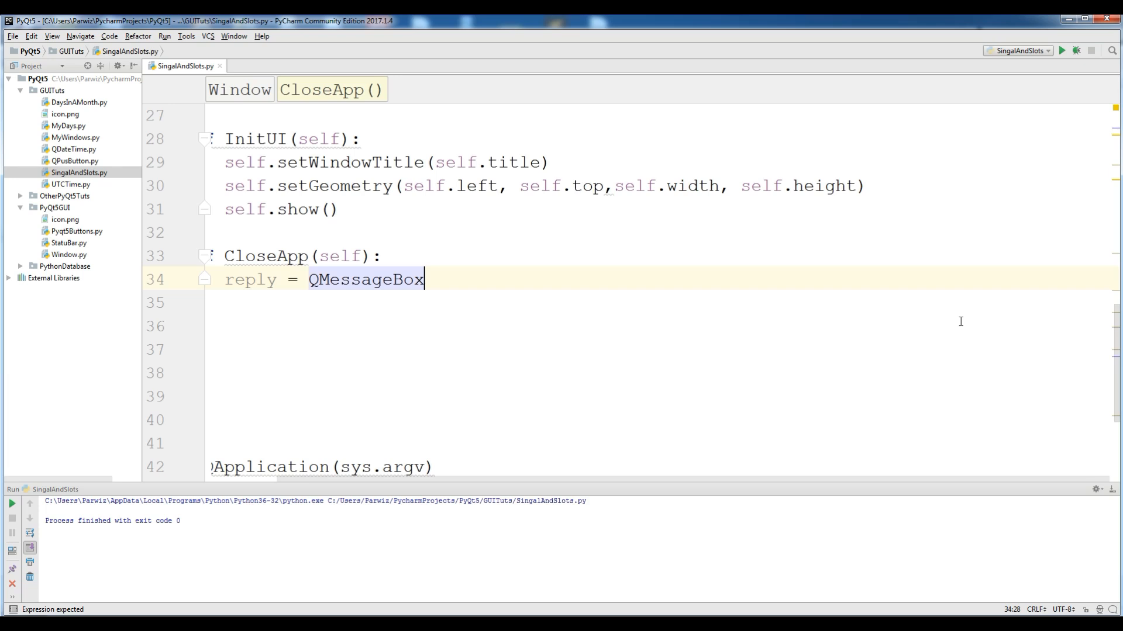
- Start reply = QMessageBox.question(self, "Close Message", ...) with the corrected title
{"action": "type", "text": "."}
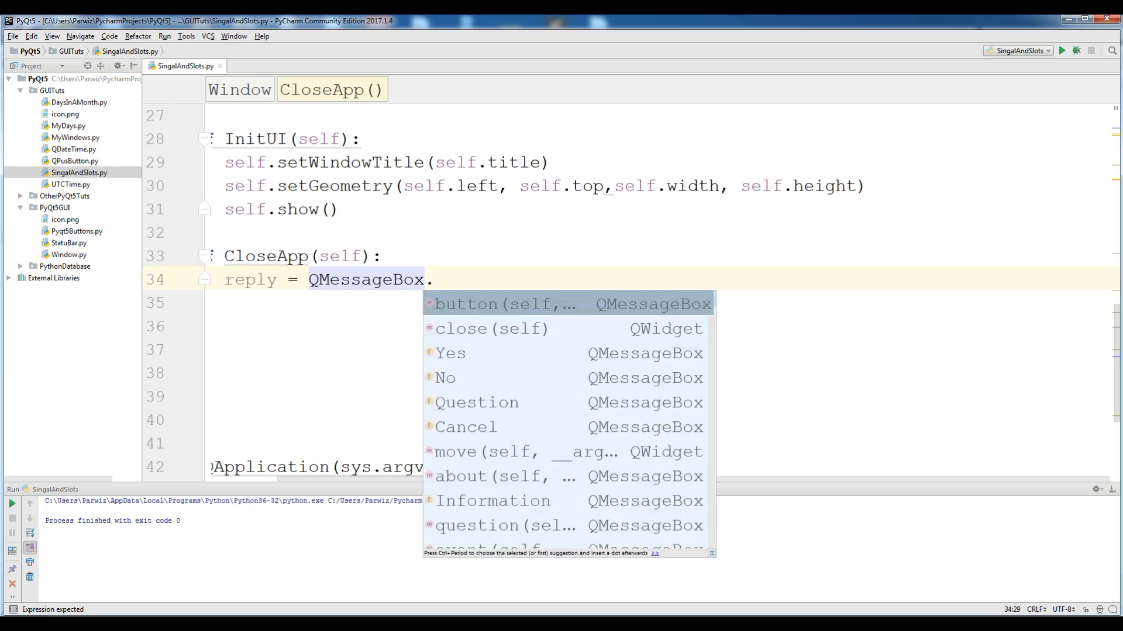
{"action": "type", "text": "qu"}
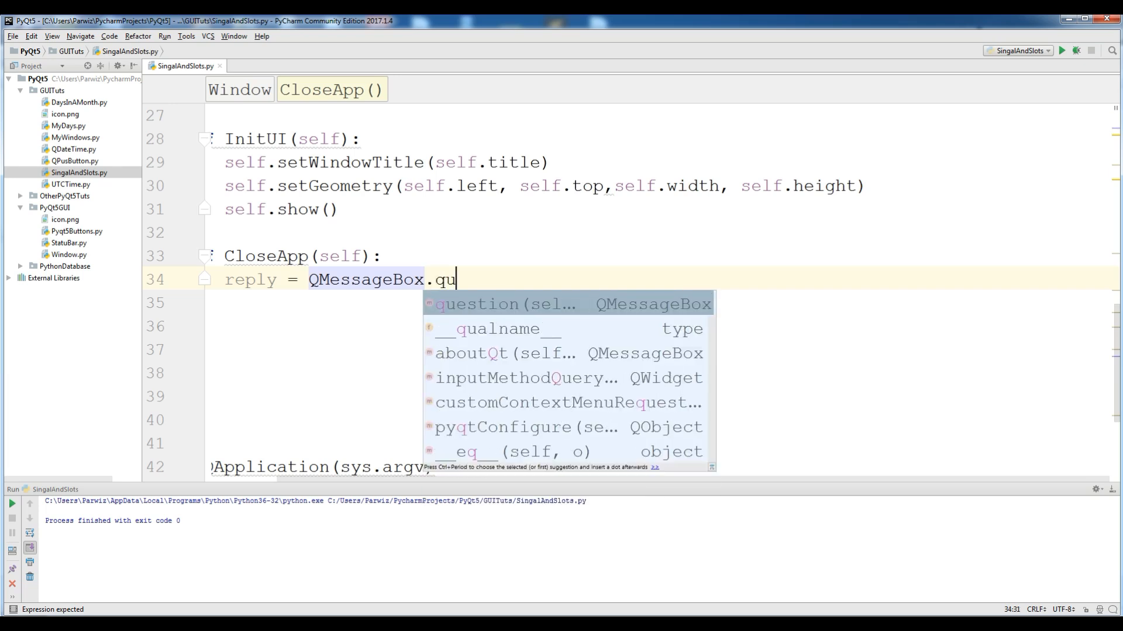
{"action": "left_click", "coordinate": [488, 303]}
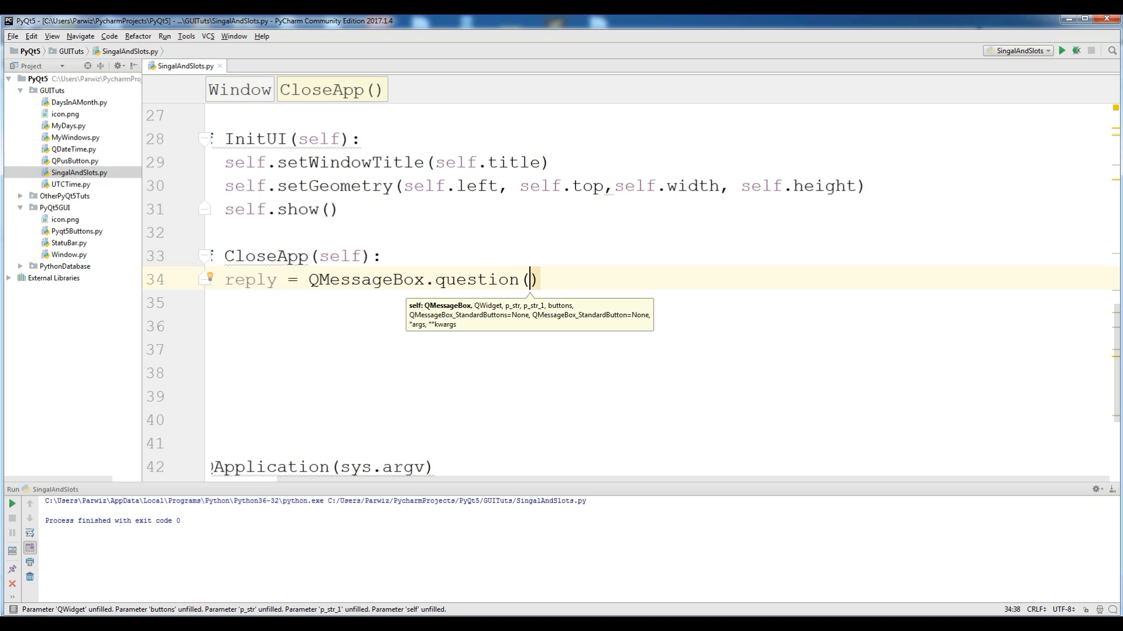
{"action": "type", "text": "self"}
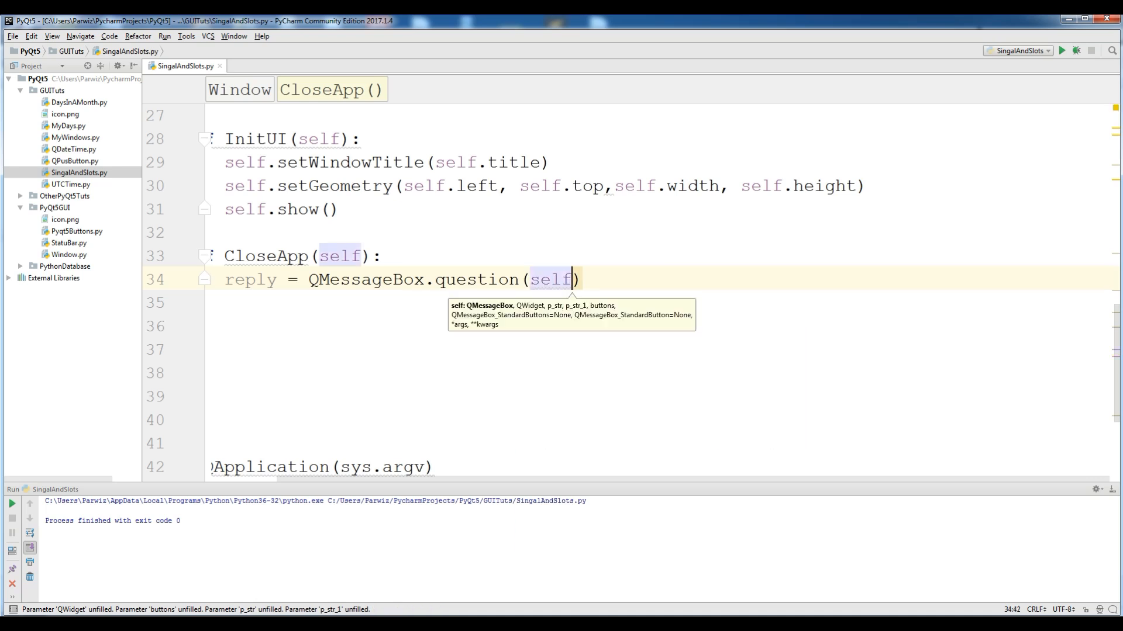
{"action": "type", "text": ", \"\""}
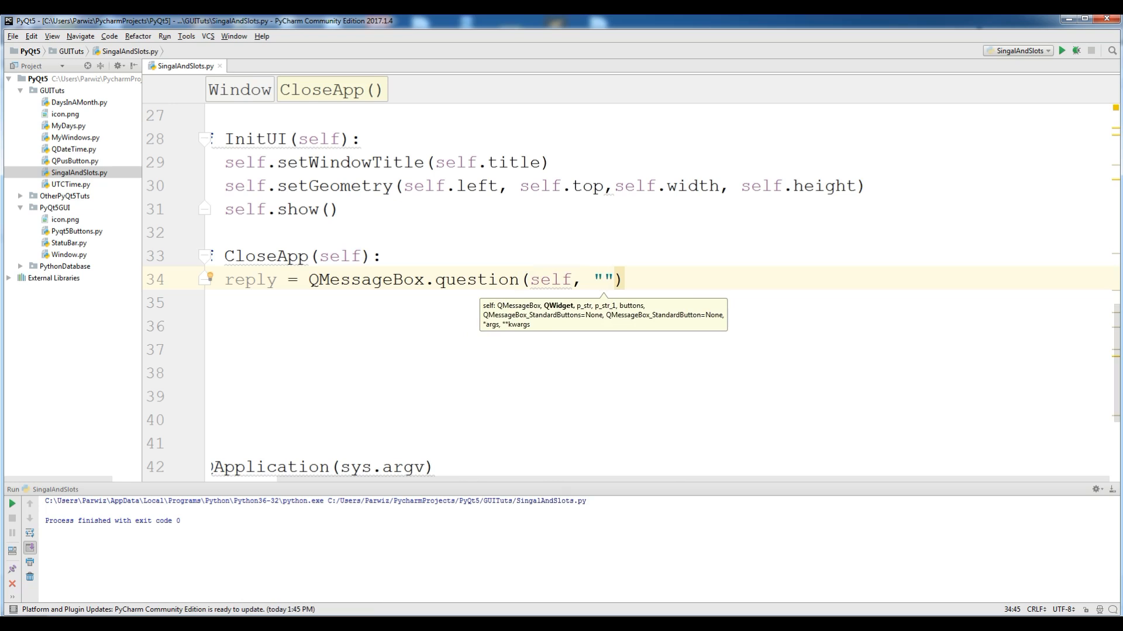
{"action": "type", "text": "Close MEs"}
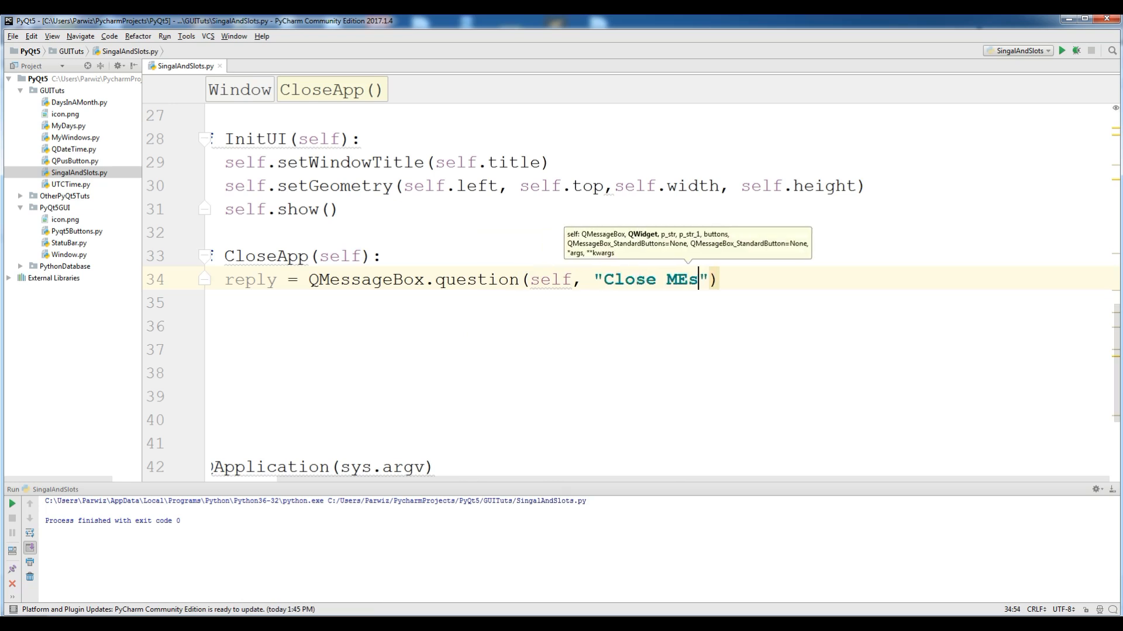
{"action": "key", "text": "BackSpace"}
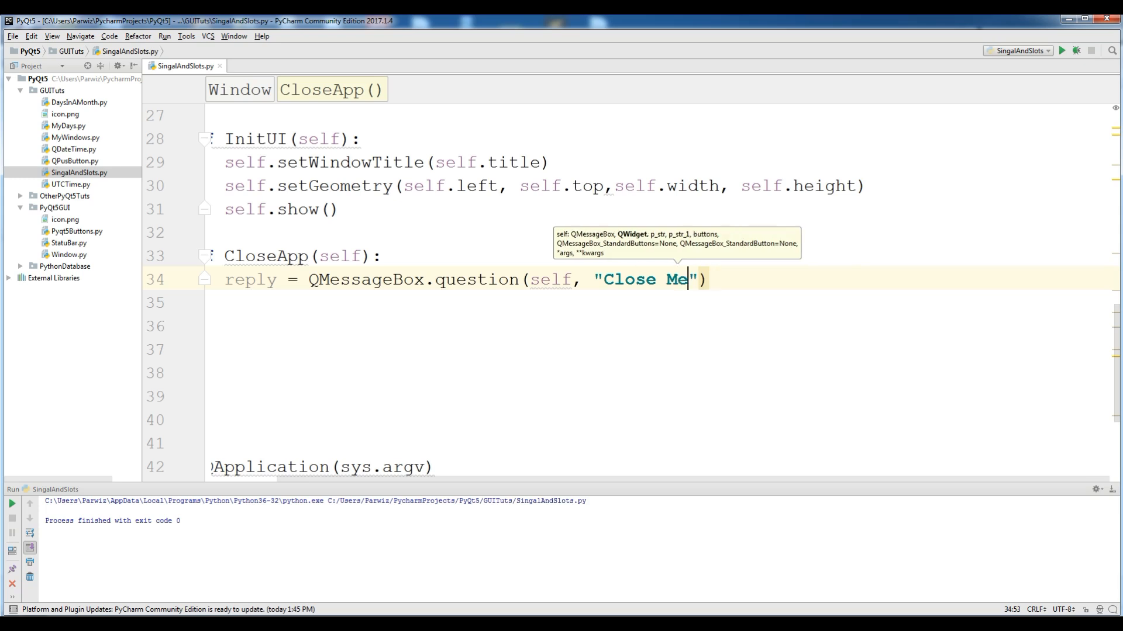
{"action": "type", "text": "ssage"}
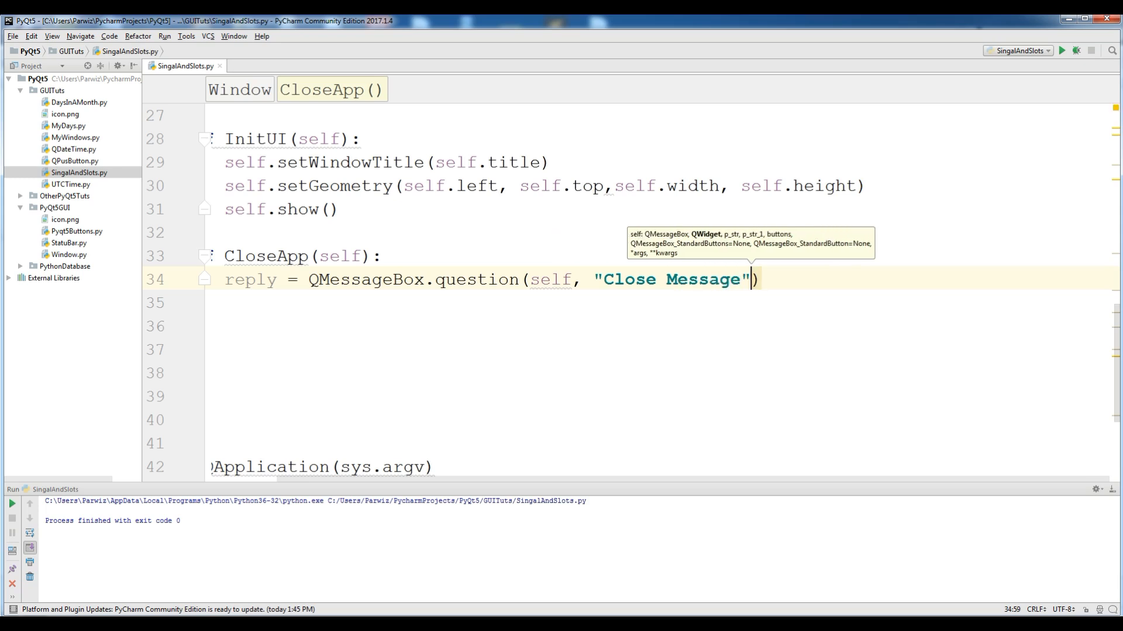
{"action": "type", "text": ", \"\""}
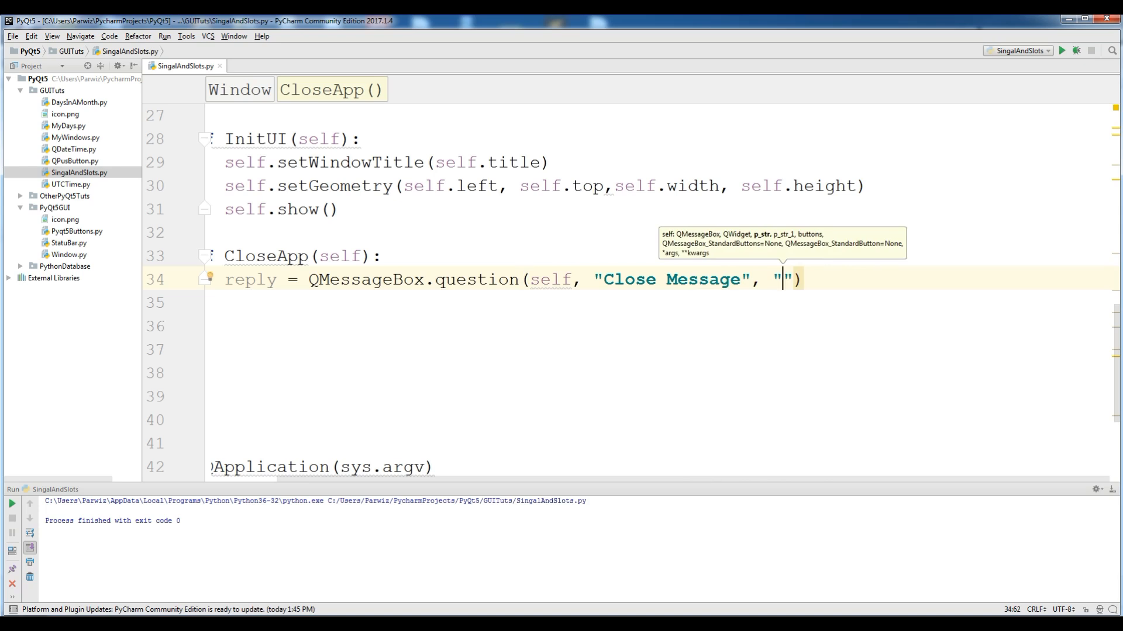
- Add the message "Are You Sure To Close Window" with Yes | No buttons, defaulting to No
{"action": "type", "text": "Are Yo"}
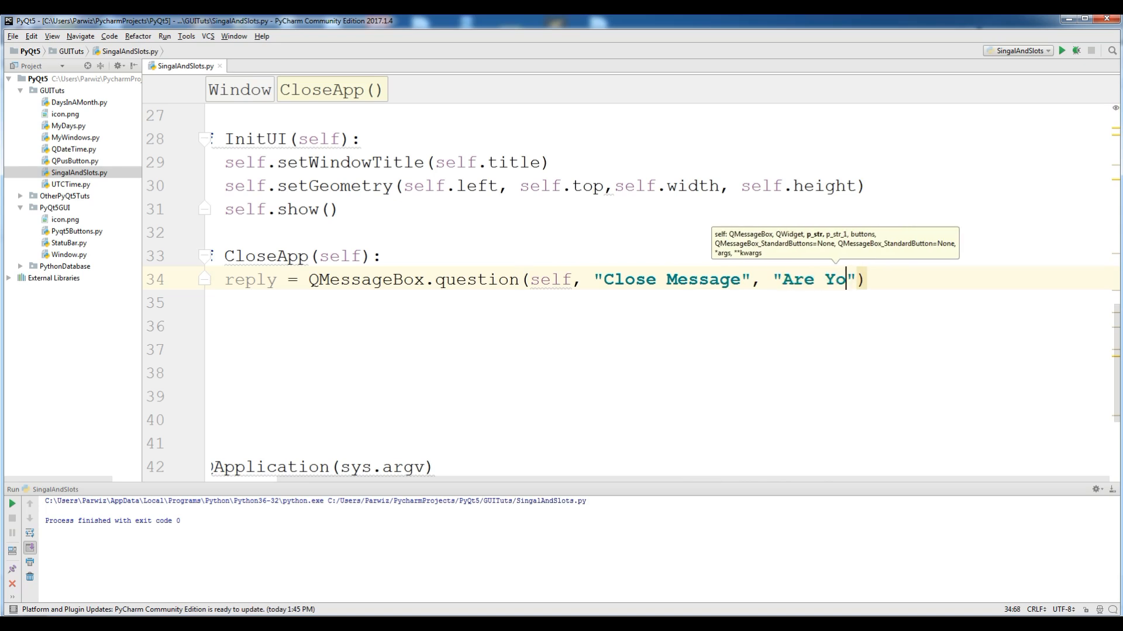
{"action": "type", "text": "u Sure"}
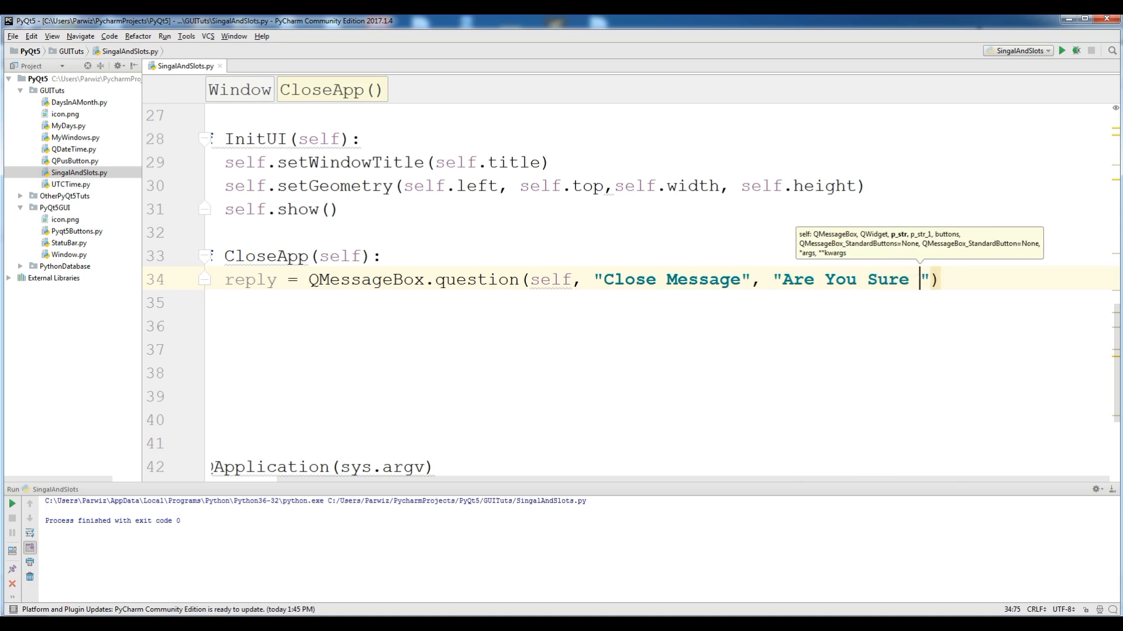
{"action": "type", "text": "To Close"}
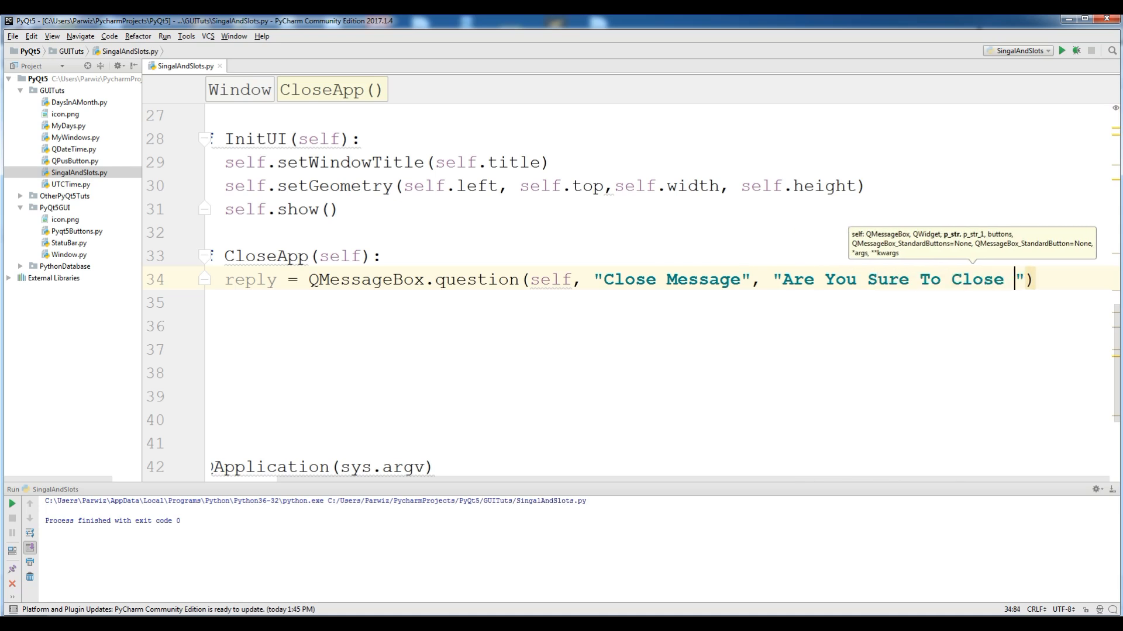
{"action": "type", "text": "Window"}
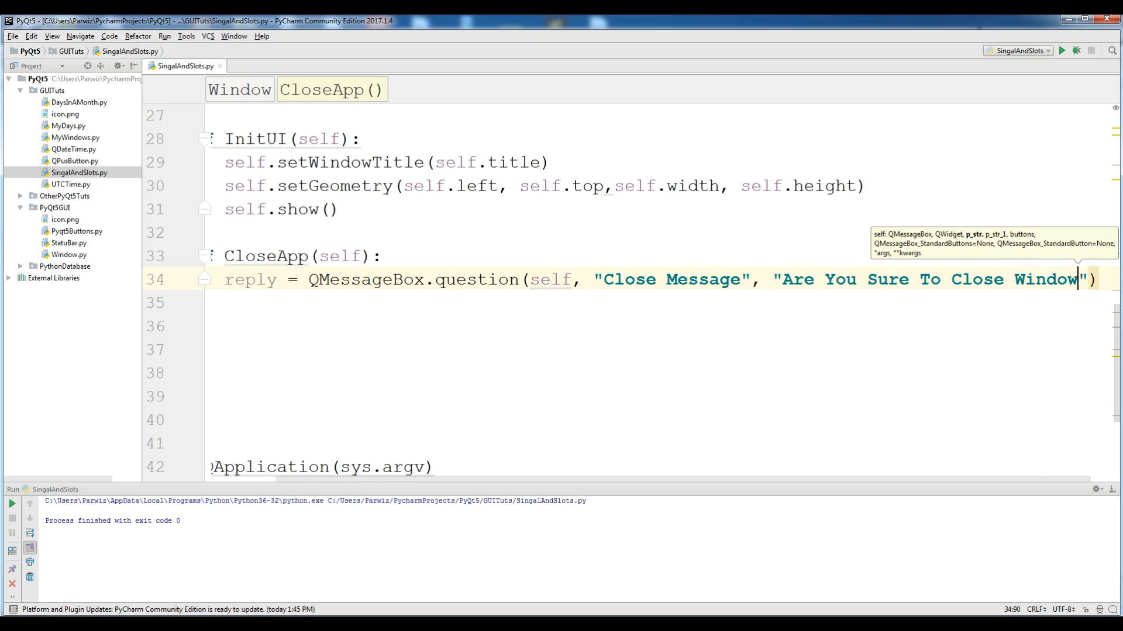
{"action": "type", "text": ","}
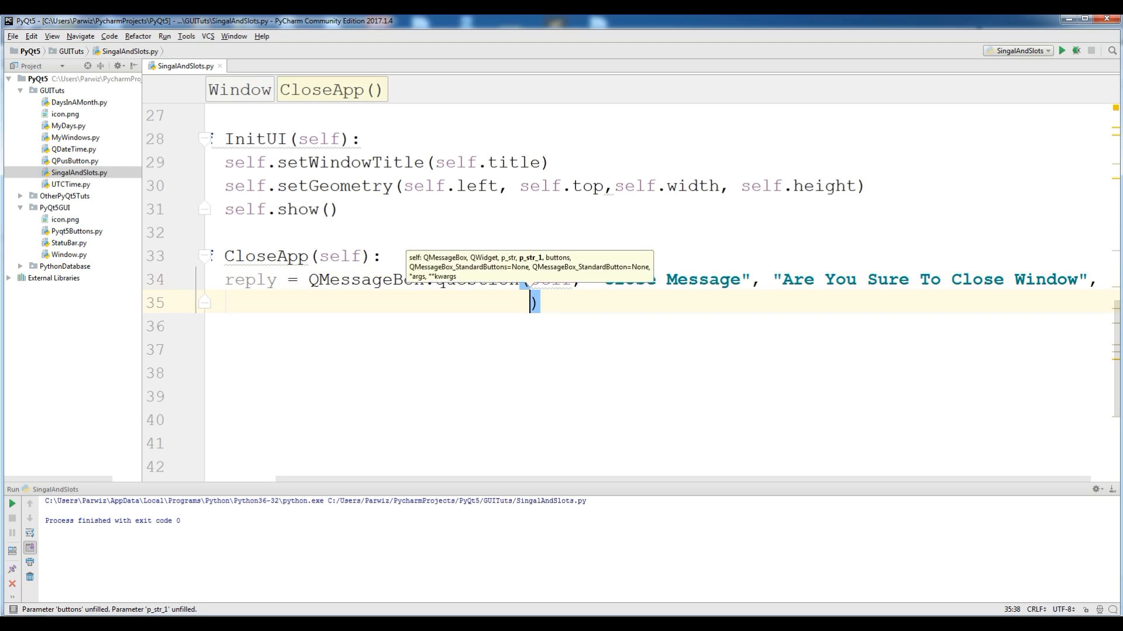
{"action": "type", "text": "QME"}
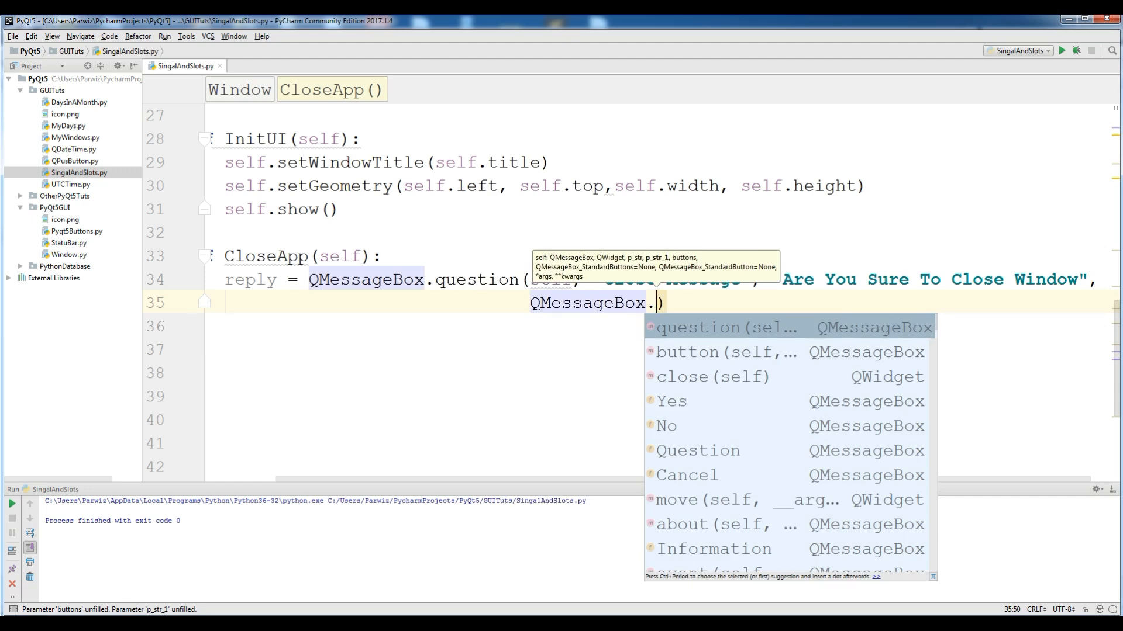
{"action": "left_click", "coordinate": [672, 401]}
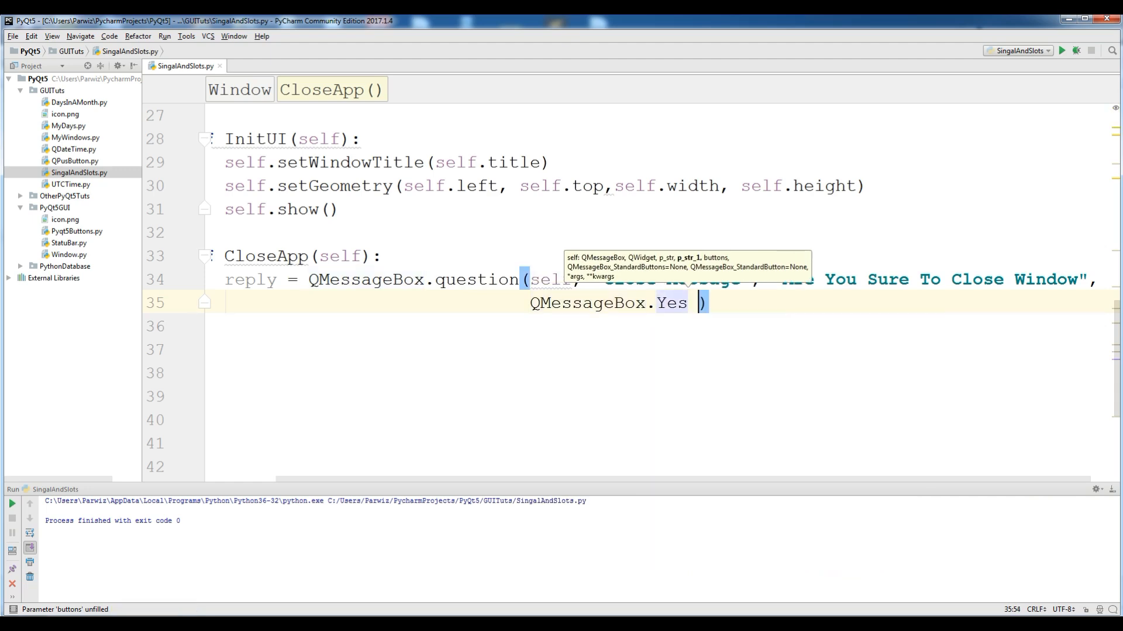
{"action": "type", "text": "|"}
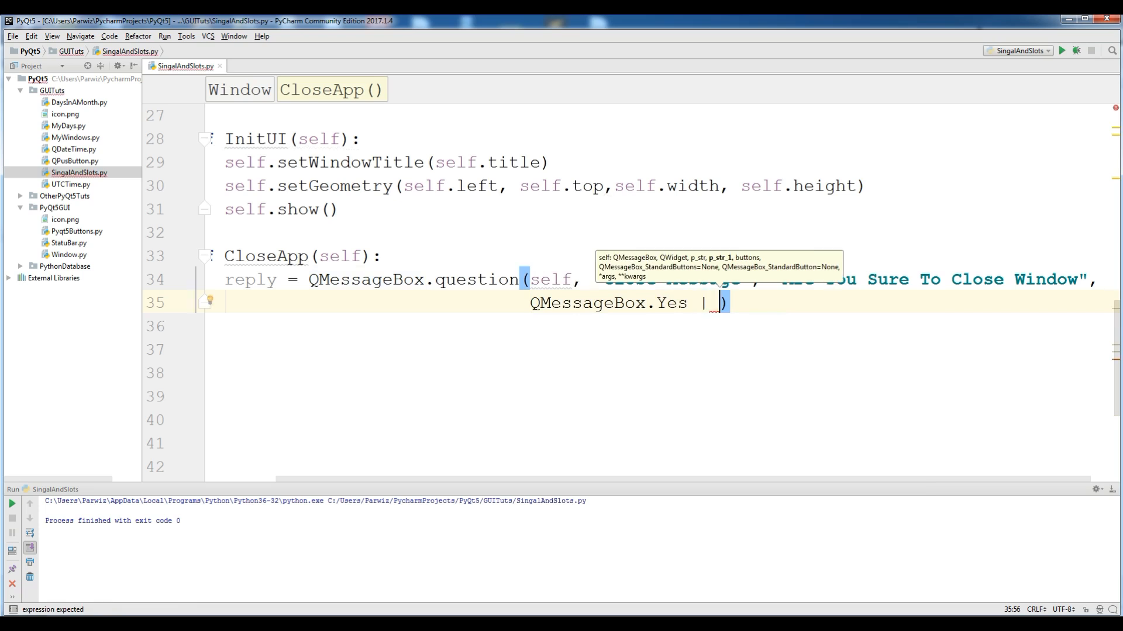
{"action": "type", "text": "QMessageBox.No"}
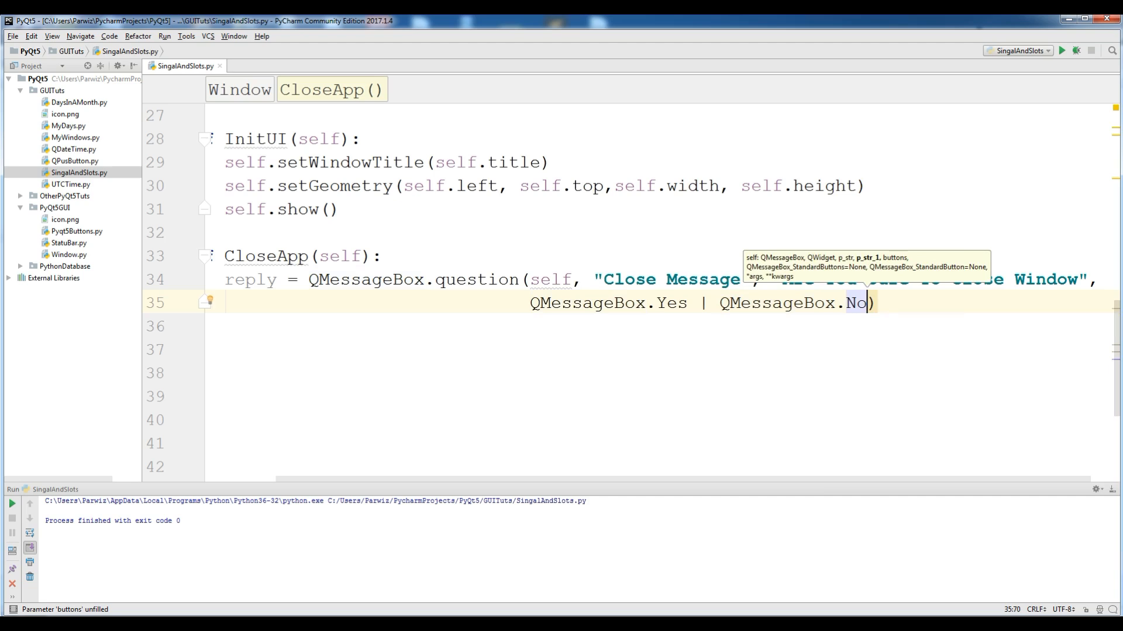
{"action": "type", "text": ", QMessageBox"}
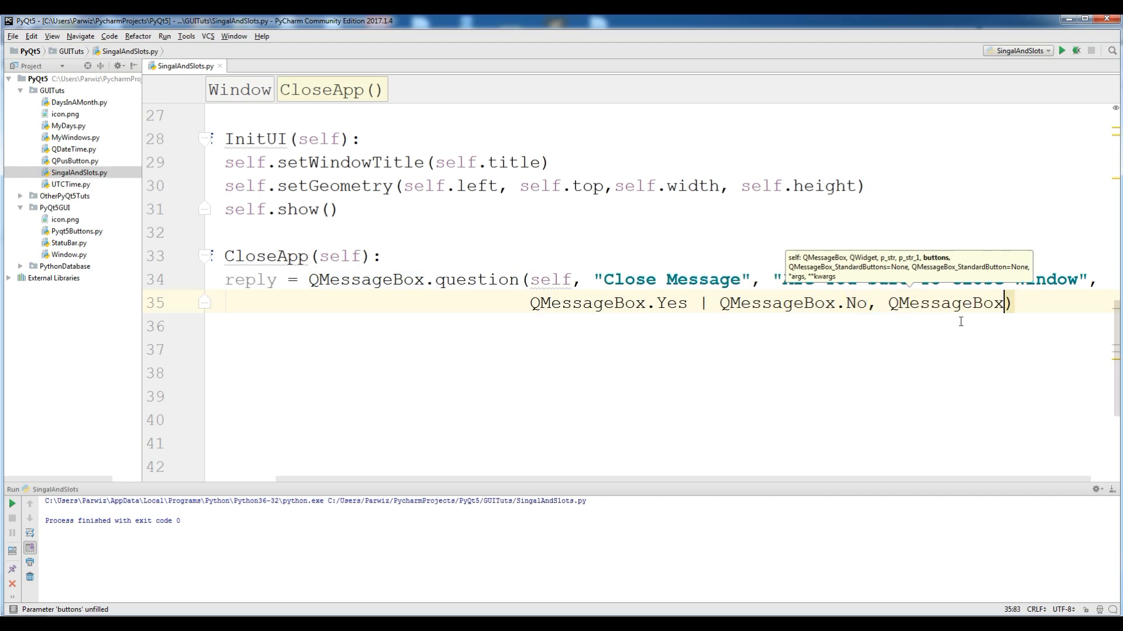
{"action": "type", "text": ".No"}
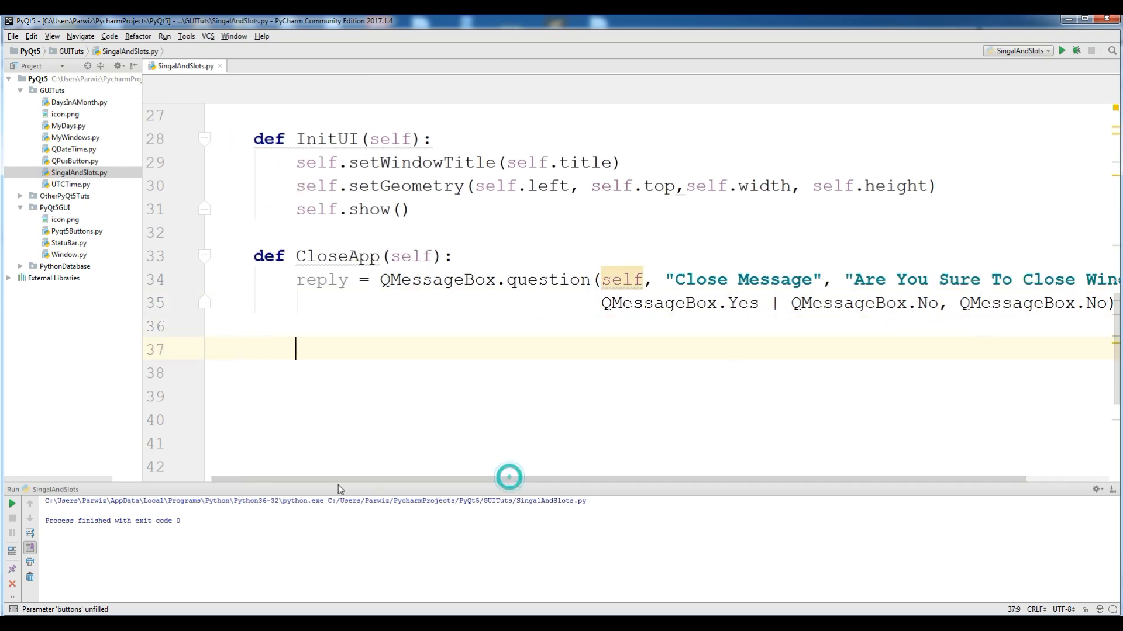
- Add if reply == QMessageBox.Yes: with self.close() as its body
{"action": "type", "text": "if"}
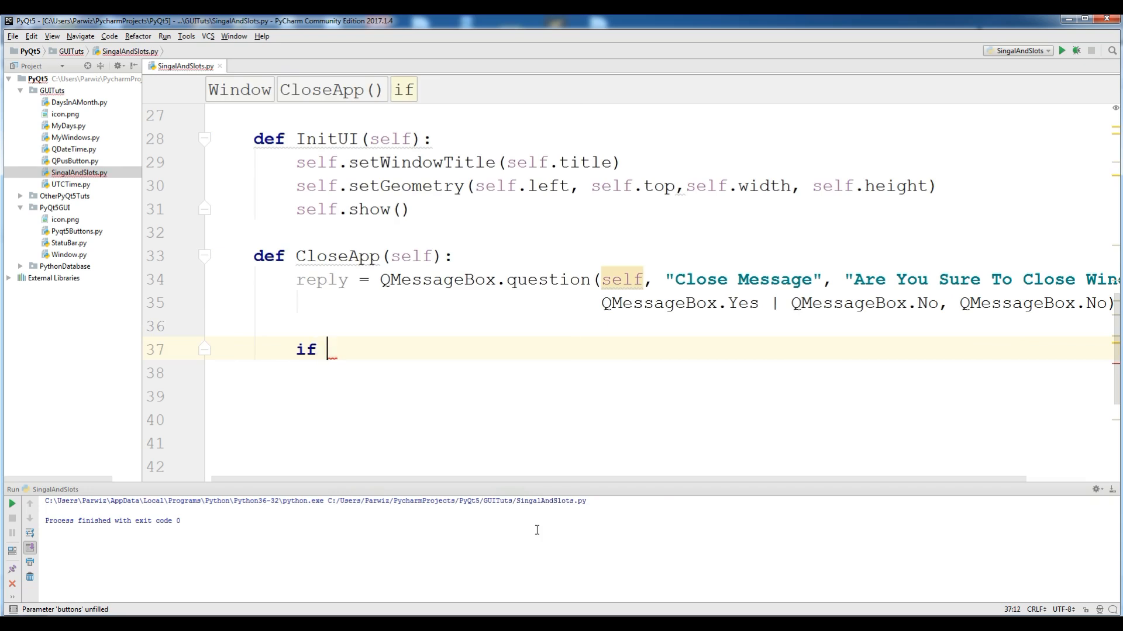
{"action": "type", "text": "reply"}
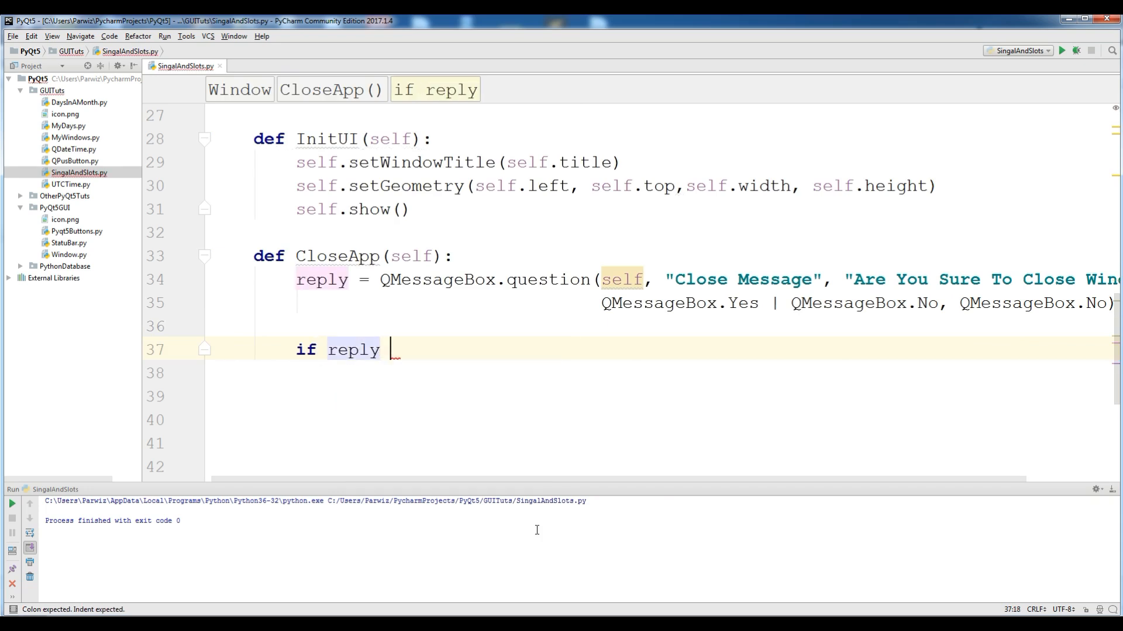
{"action": "type", "text": "== QMessageBox"}
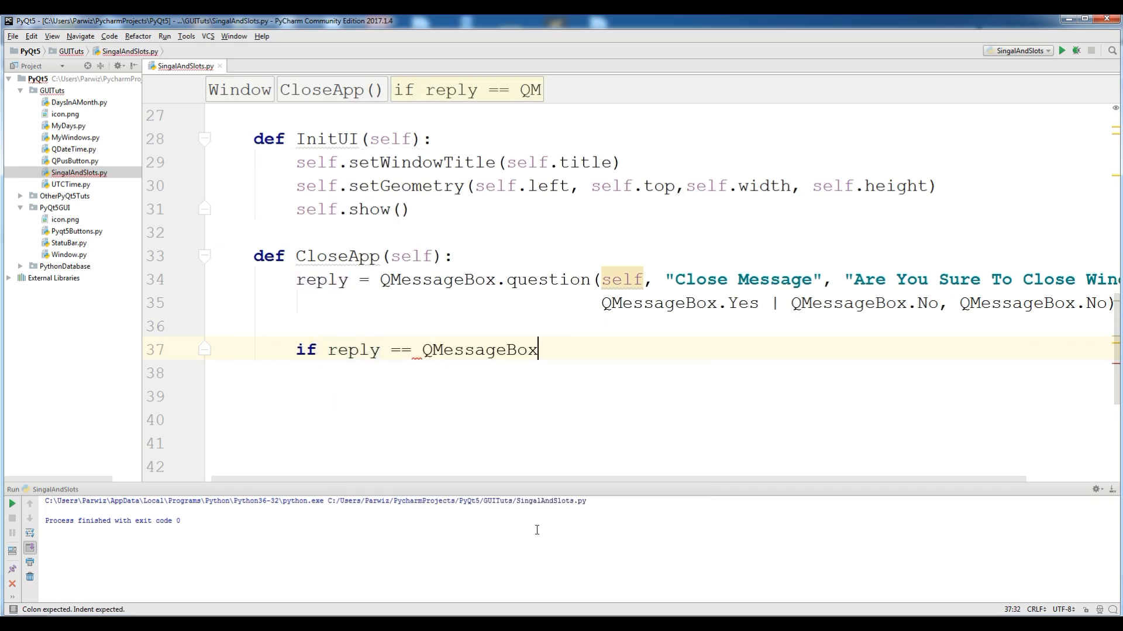
{"action": "type", "text": ".Yes"}
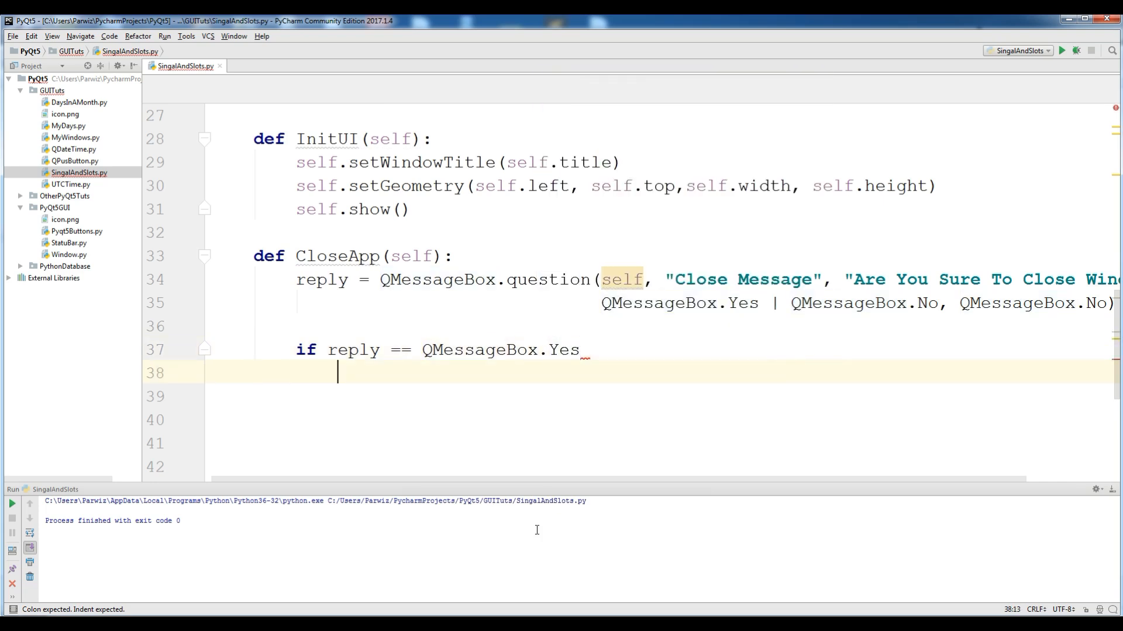
{"action": "mouse_move", "coordinate": [584, 351]}
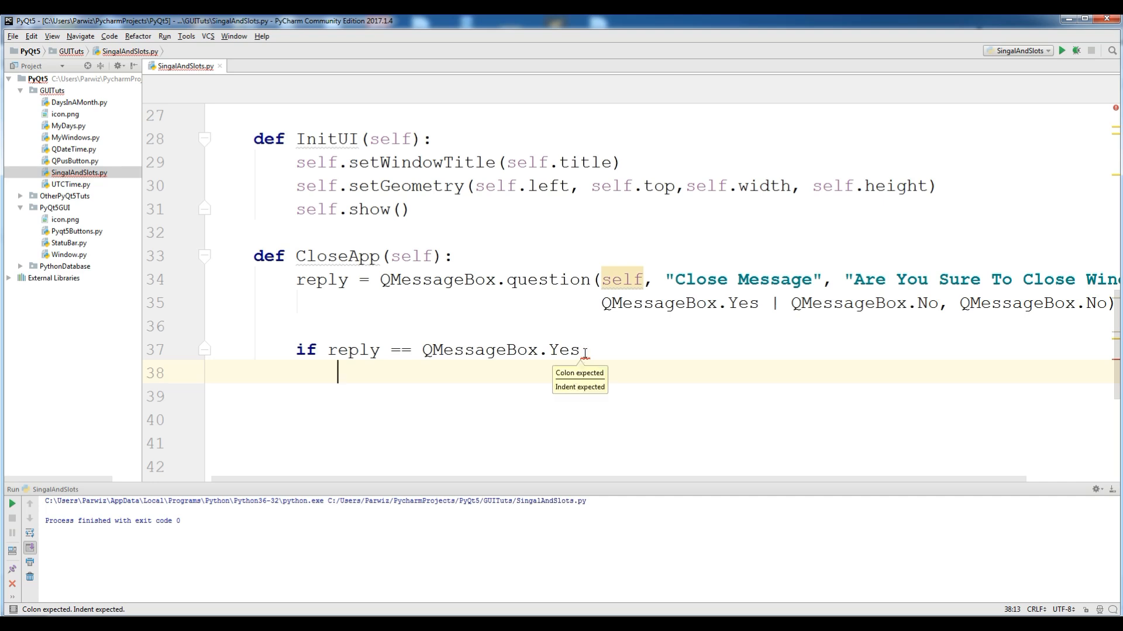
{"action": "type", "text": ":"}
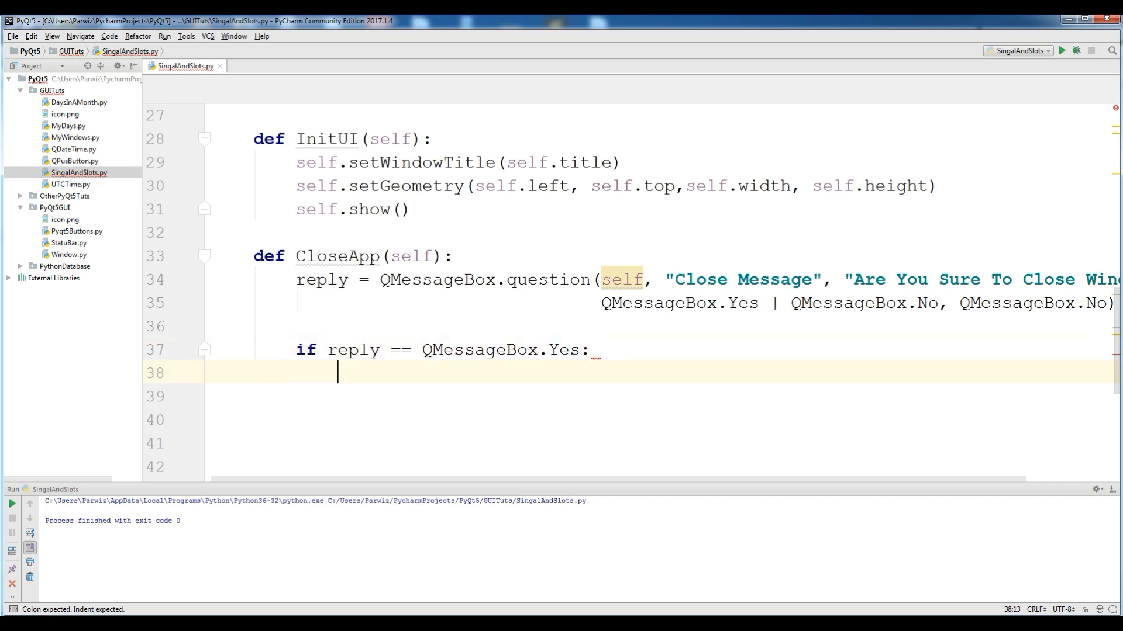
{"action": "type", "text": "self"}
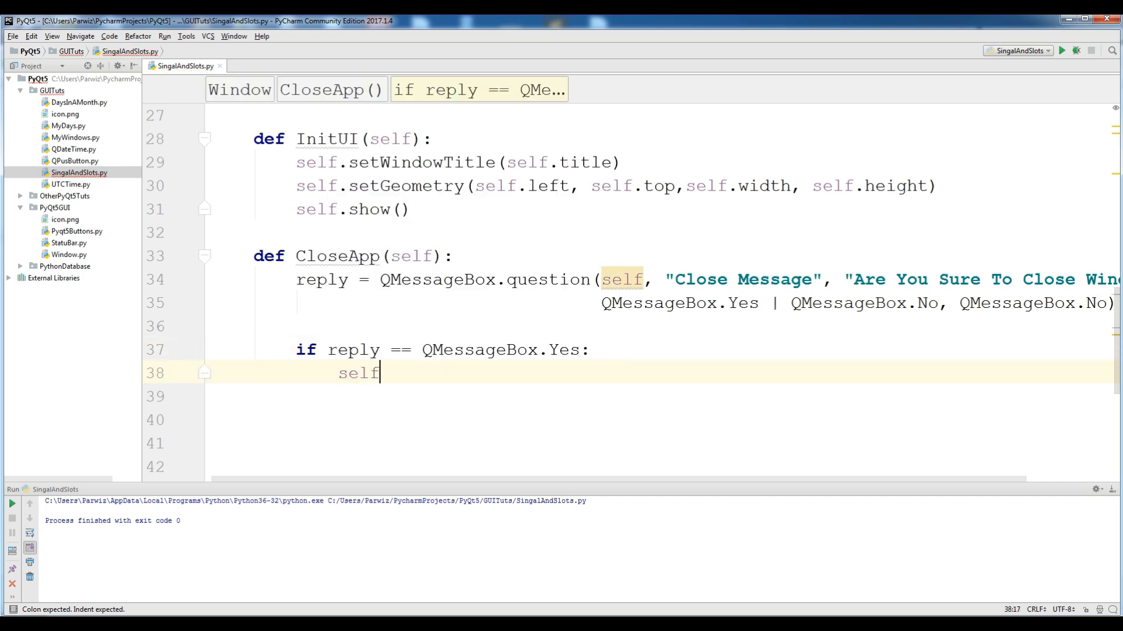
{"action": "type", "text": ".close()"}
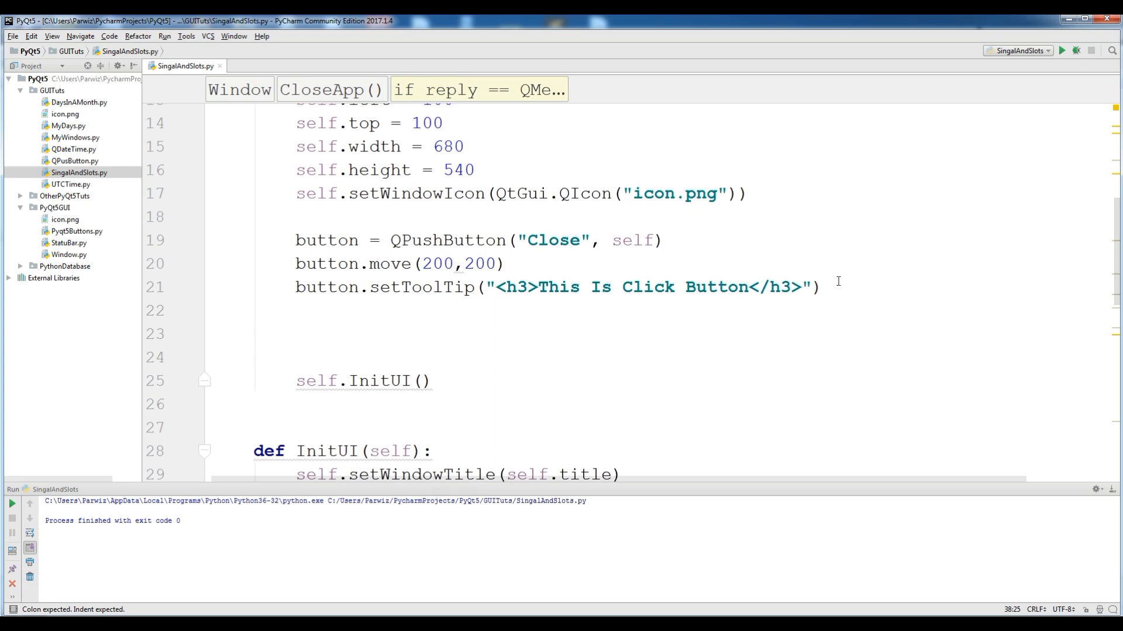
- Connect button.clicked to self.CloseApp on line 22 and run the script
{"action": "type", "text": "bu"}
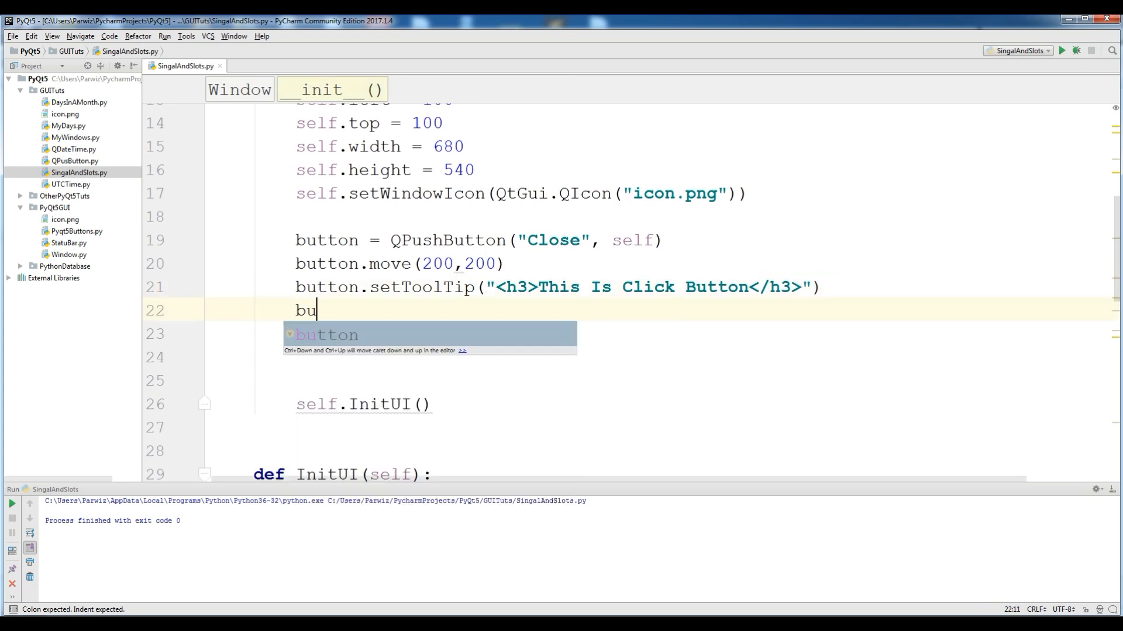
{"action": "type", "text": "tton."}
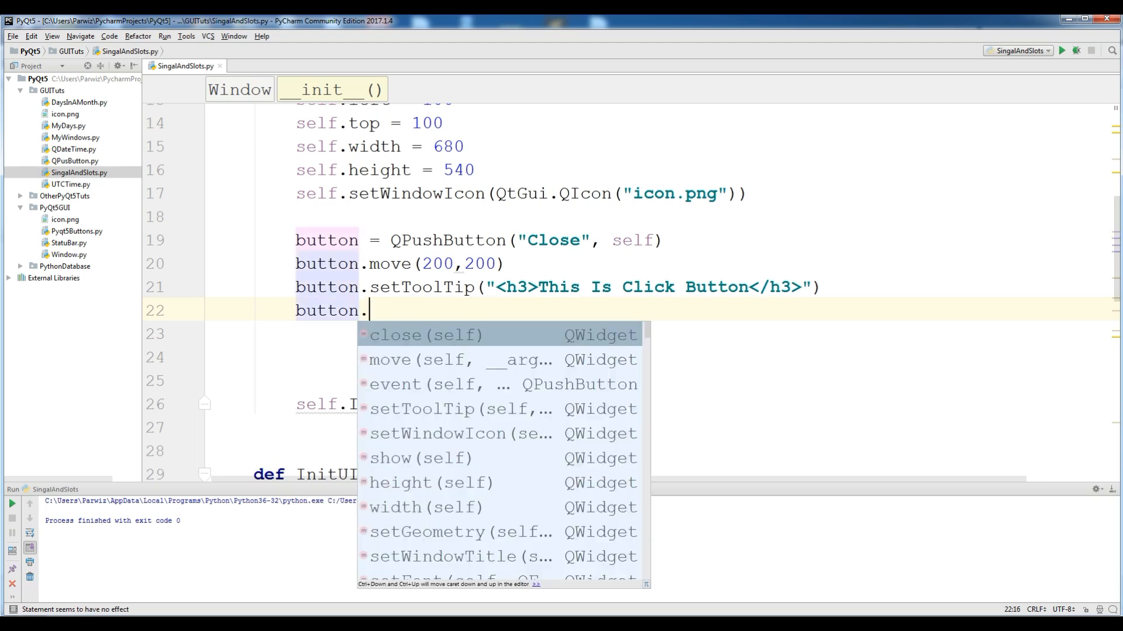
{"action": "type", "text": "clicked("}
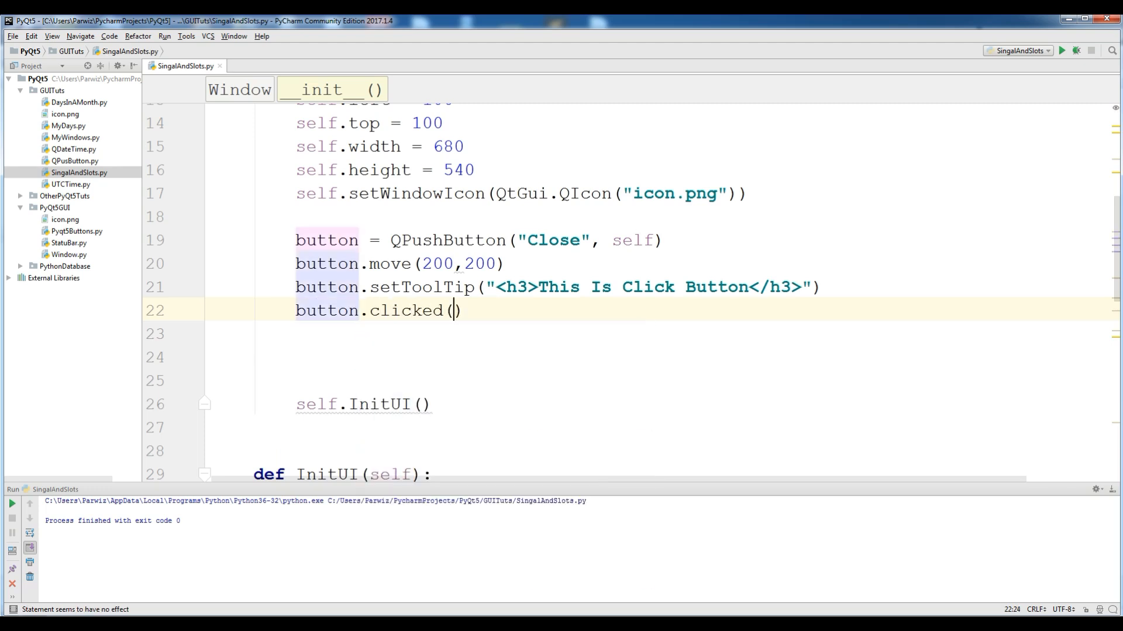
{"action": "key", "text": "BackSpace"}
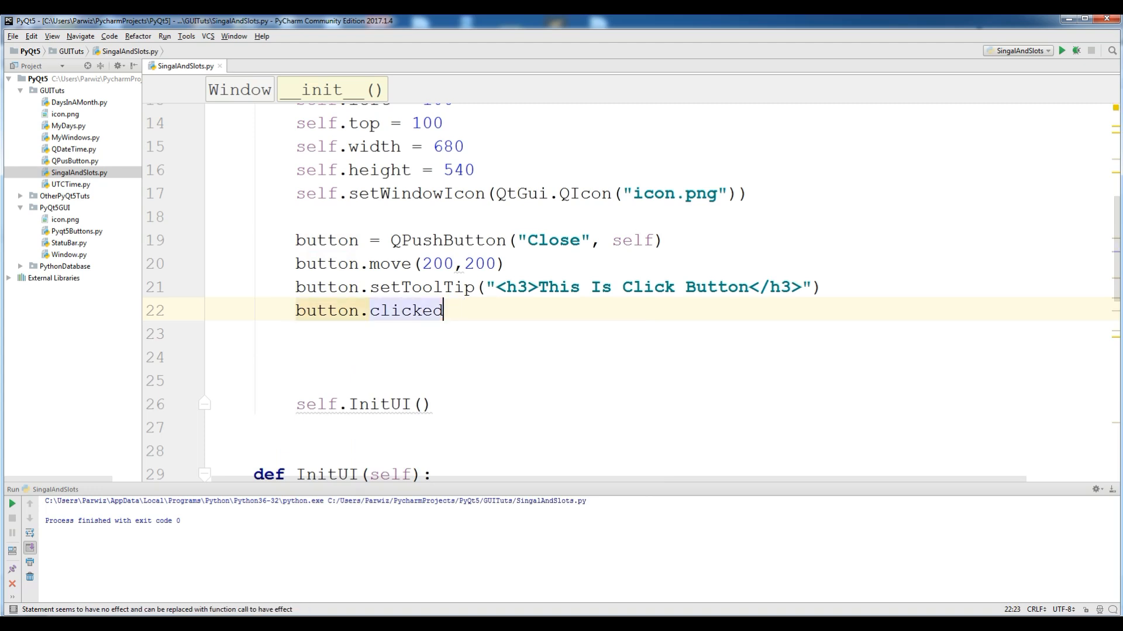
{"action": "type", "text": ".connect"}
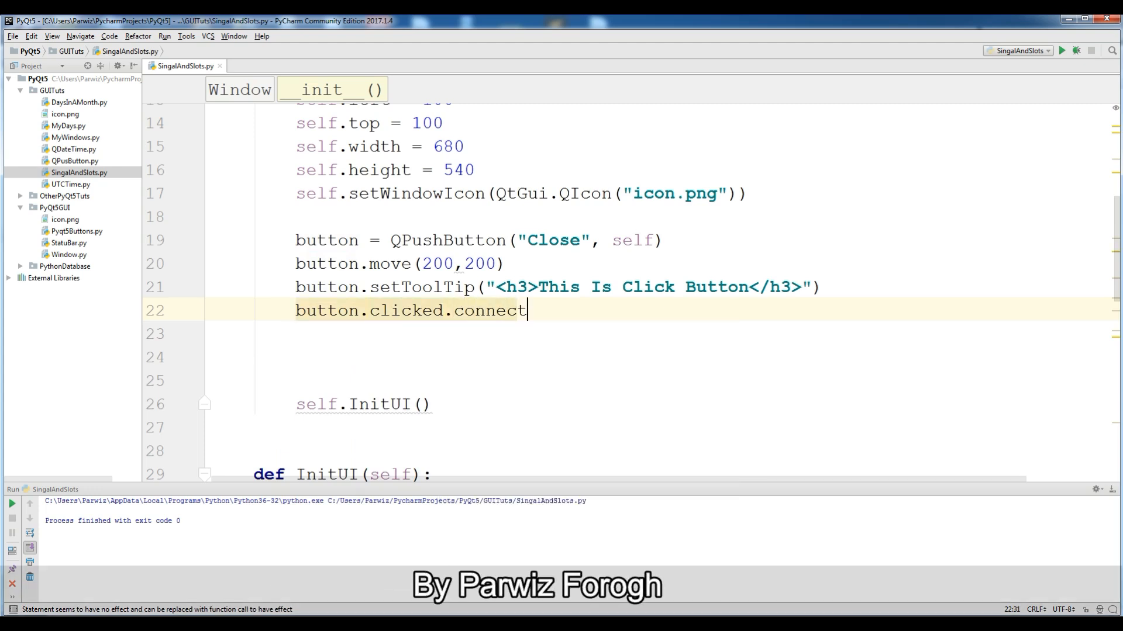
{"action": "type", "text": "()"}
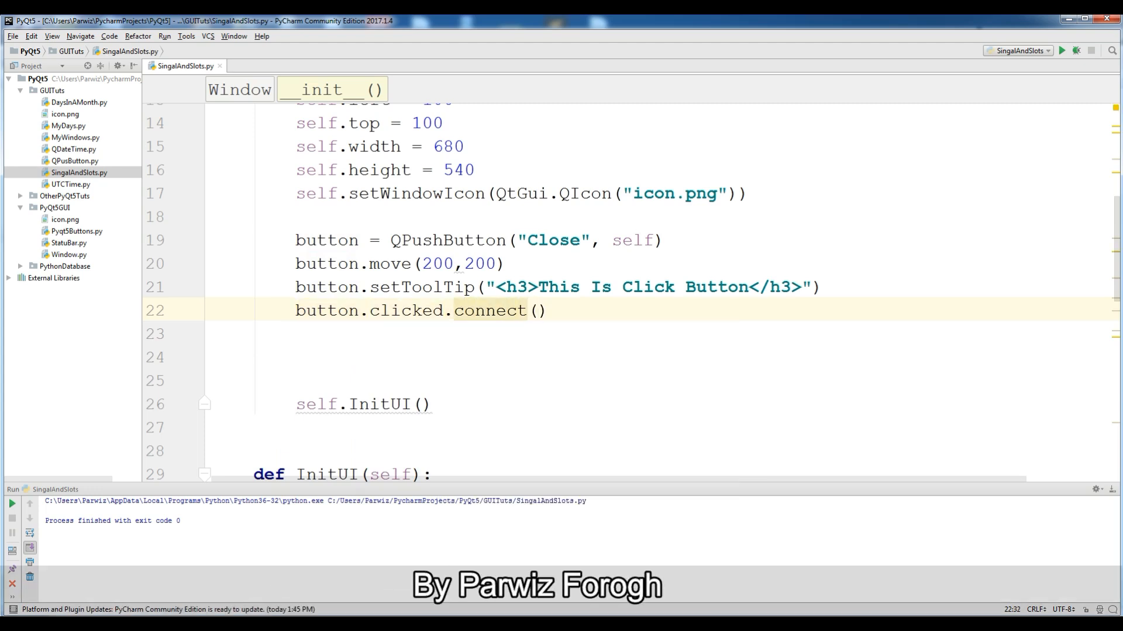
{"action": "type", "text": "self.CloseApp("}
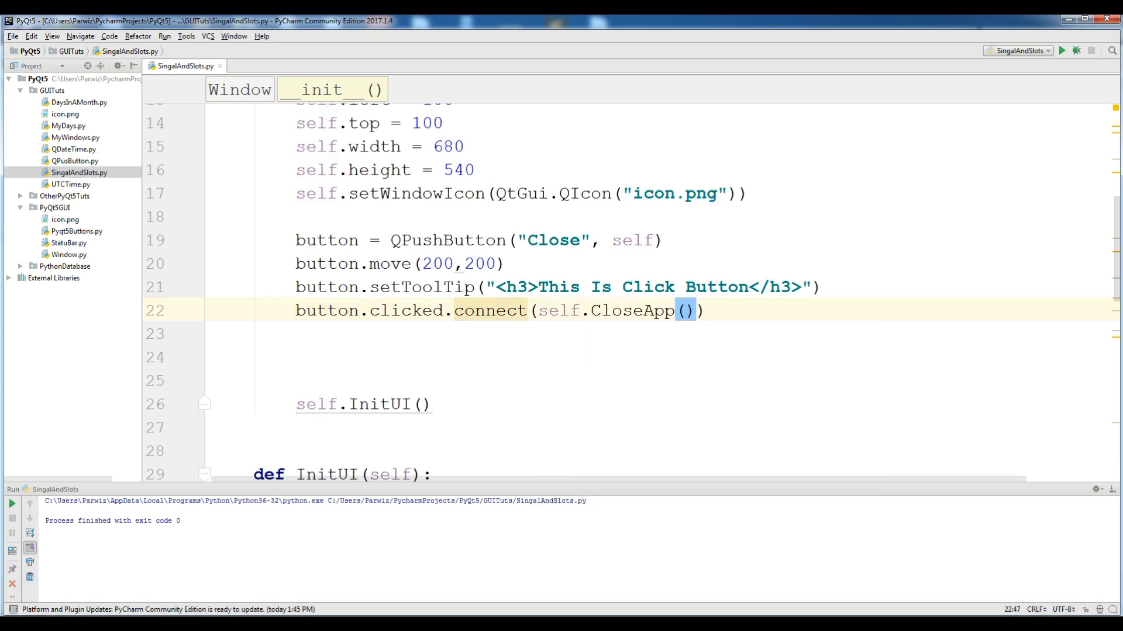
{"action": "key", "text": "BackSpace"}
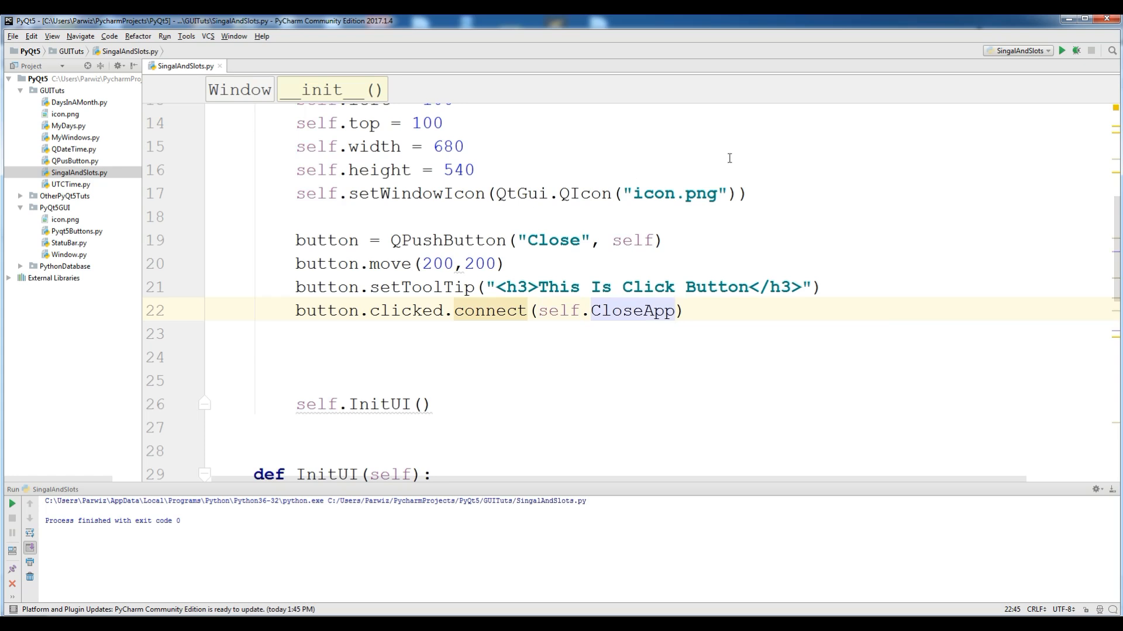
{"action": "right_click", "coordinate": [649, 152]}
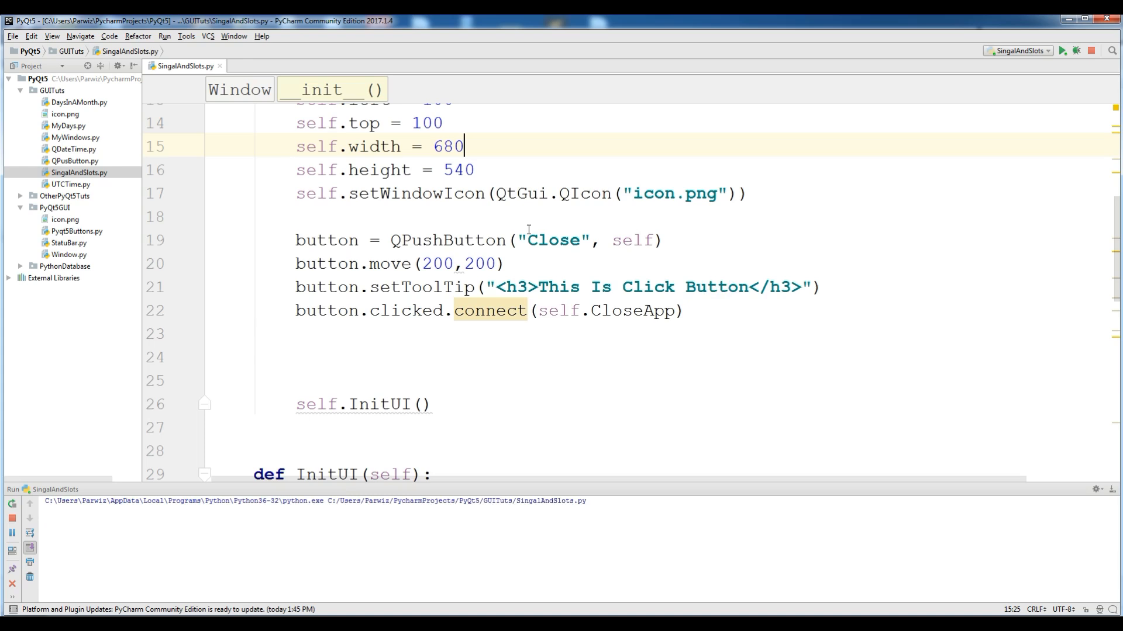
- Move the app window, answer No to the Close Message prompt, then Yes to close
{"action": "left_click", "coordinate": [1065, 50]}
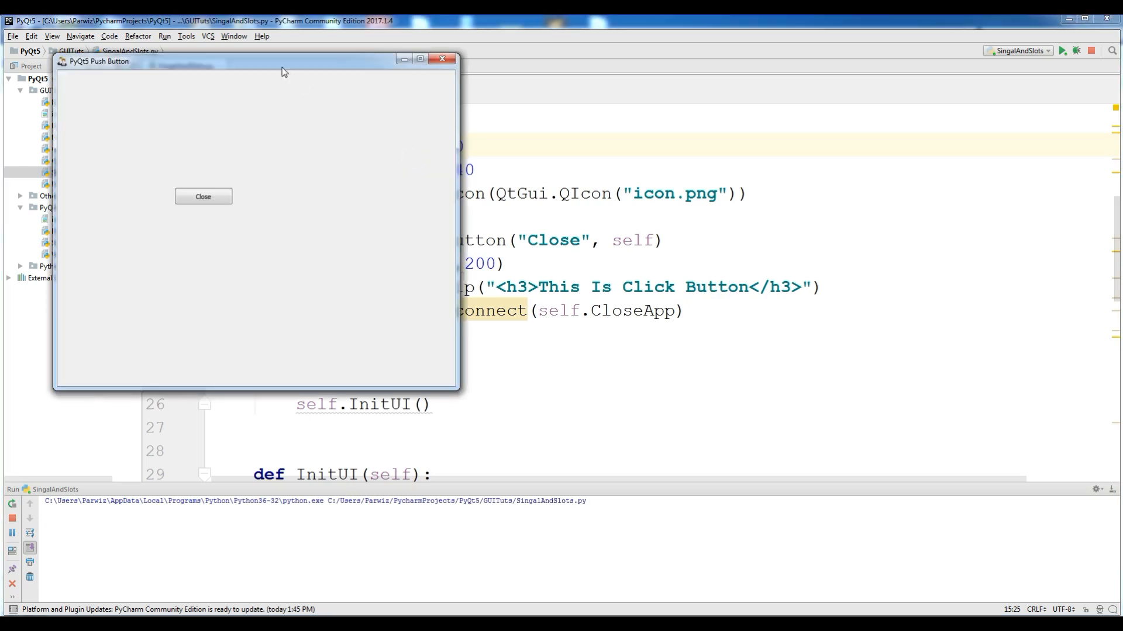
{"action": "left_click_drag", "start_coordinate": [284, 61], "coordinate": [332, 88]}
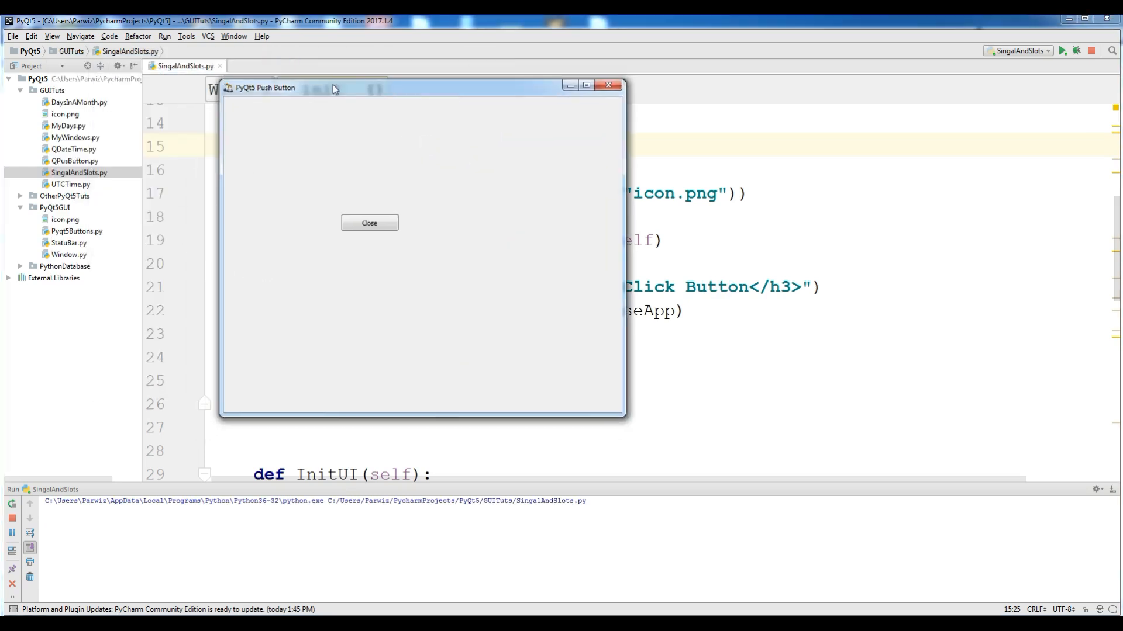
{"action": "mouse_move", "coordinate": [491, 217]}
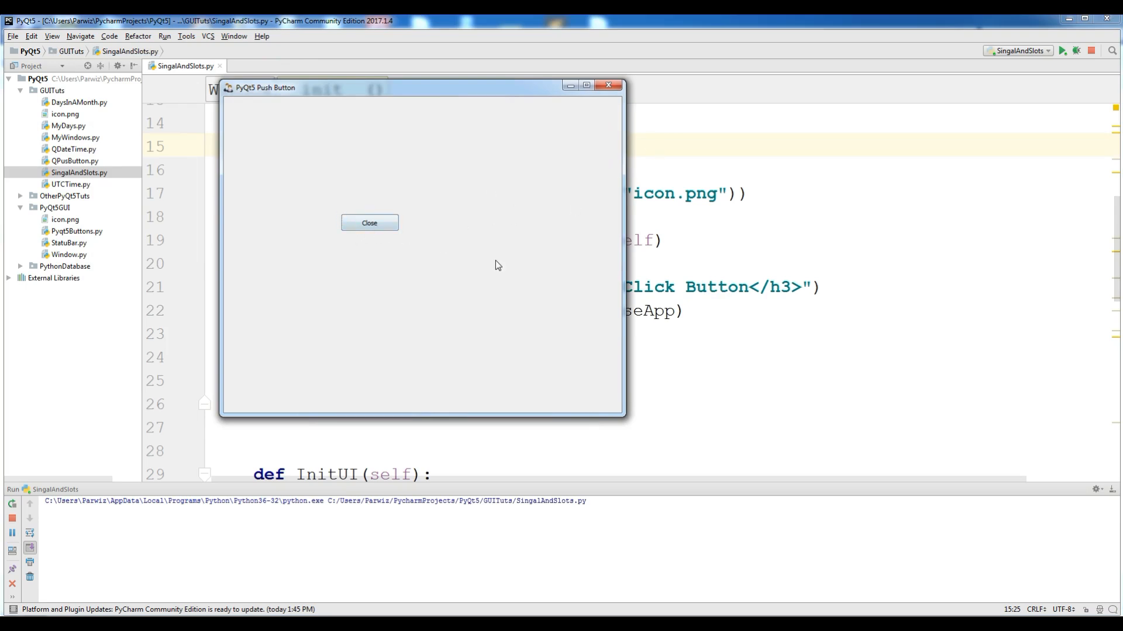
{"action": "mouse_move", "coordinate": [375, 228]}
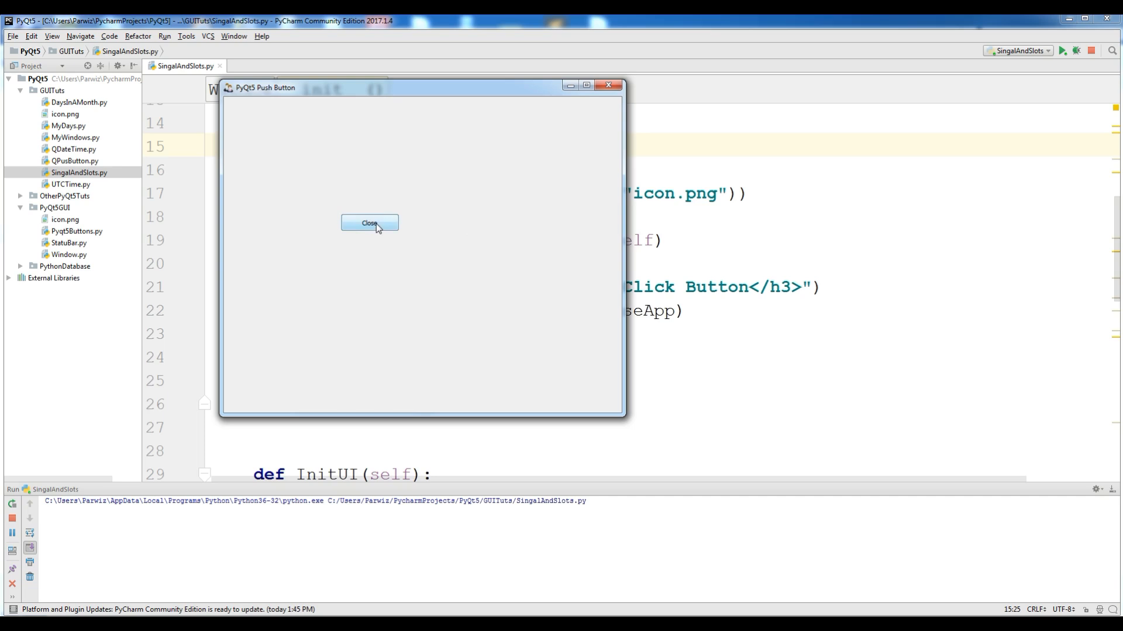
{"action": "left_click", "coordinate": [370, 223]}
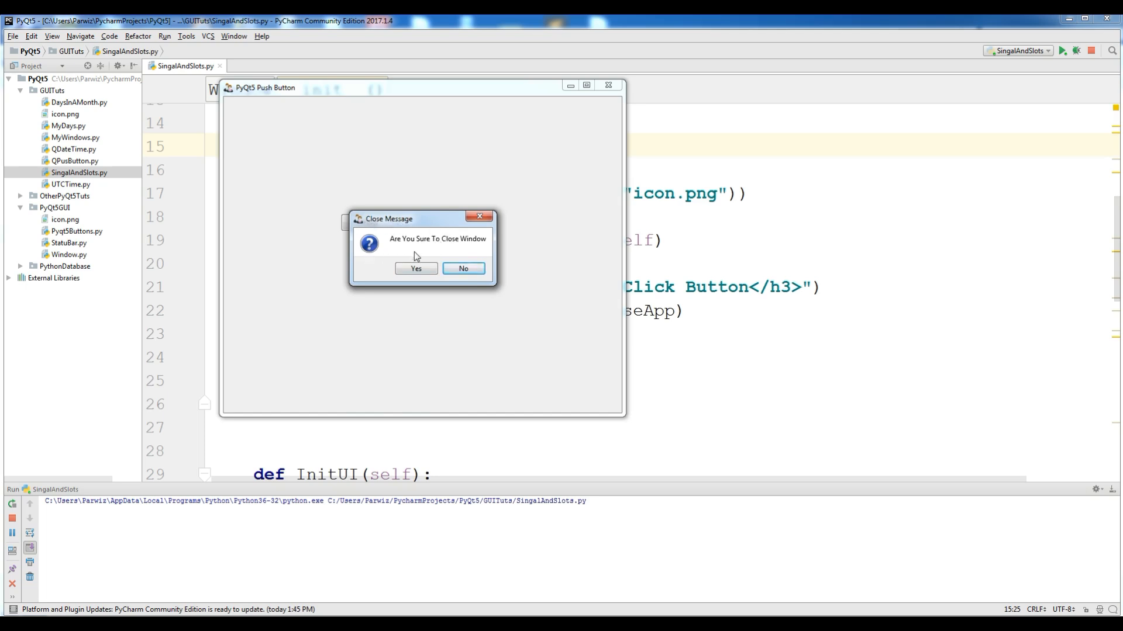
{"action": "mouse_move", "coordinate": [438, 249]}
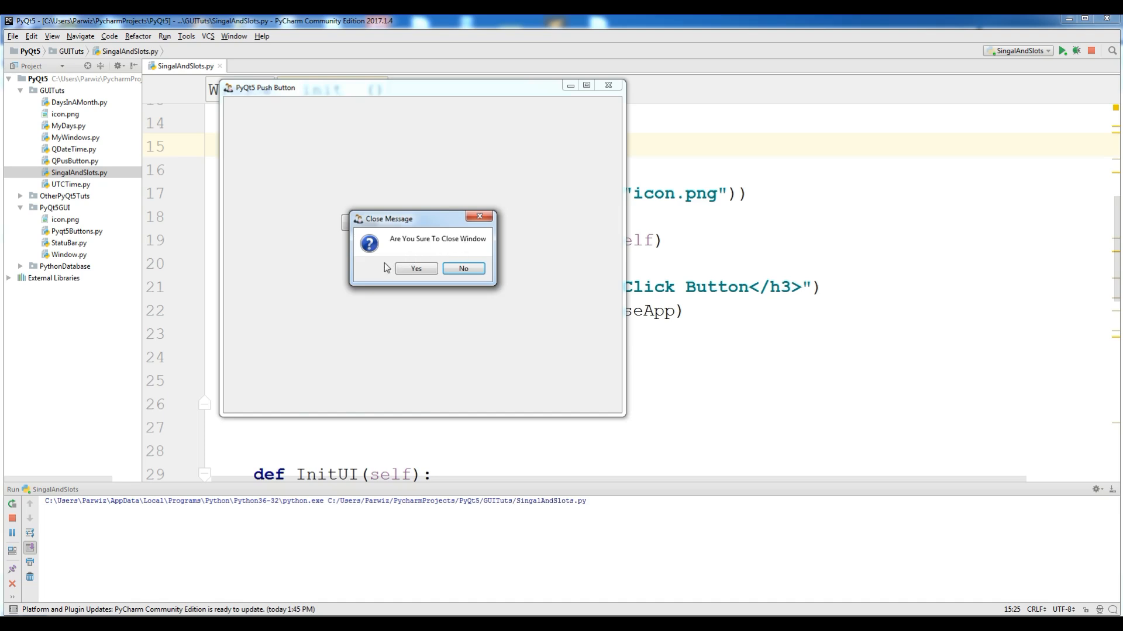
{"action": "left_click", "coordinate": [464, 268]}
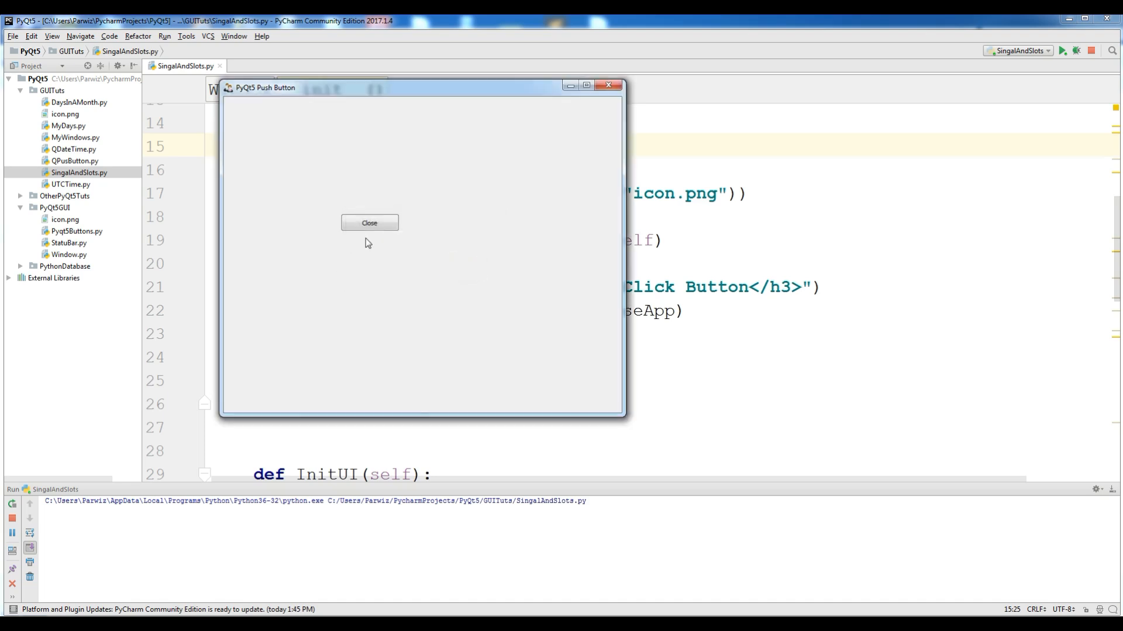
{"action": "left_click", "coordinate": [369, 223]}
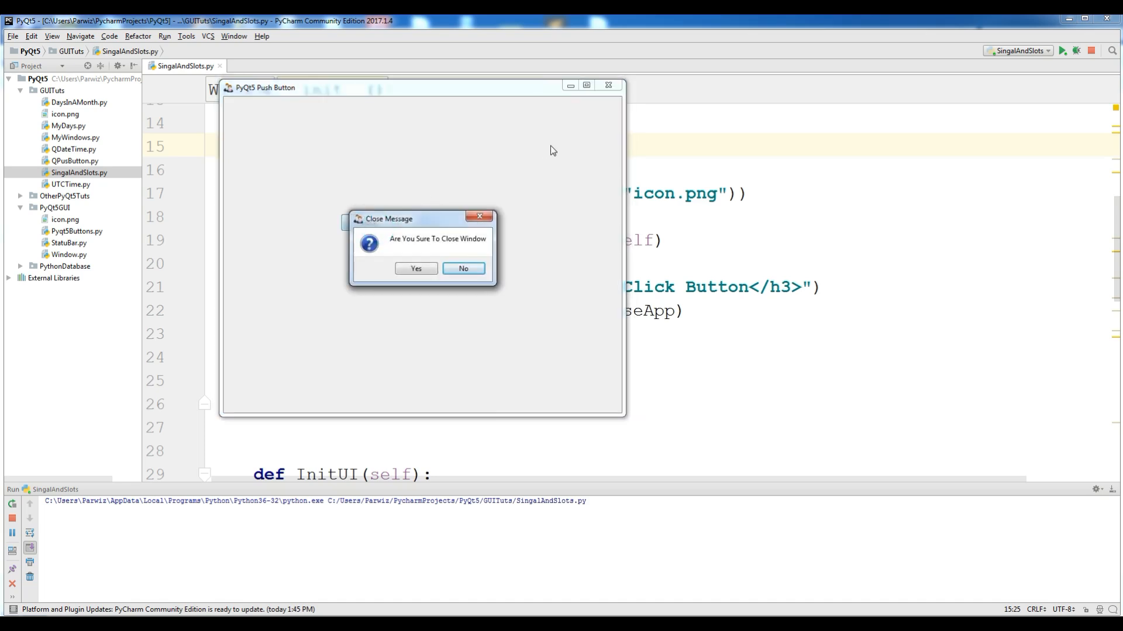
{"action": "left_click", "coordinate": [415, 268]}
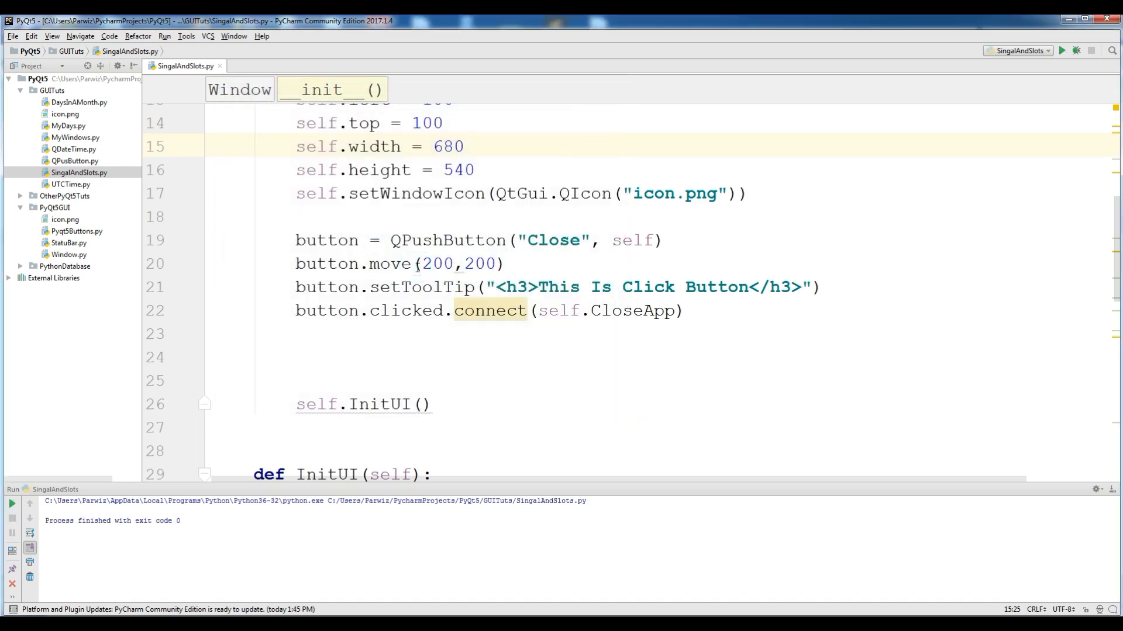